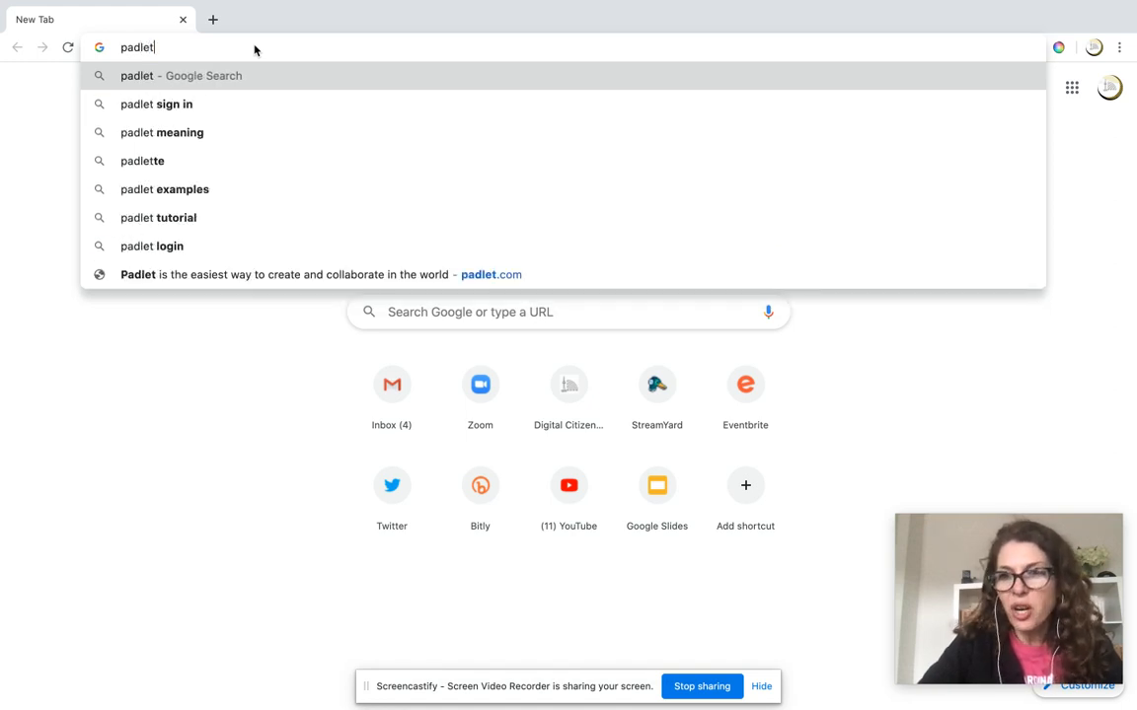
Step: Run a Google search for 'padlet' from the address bar
key(Return)
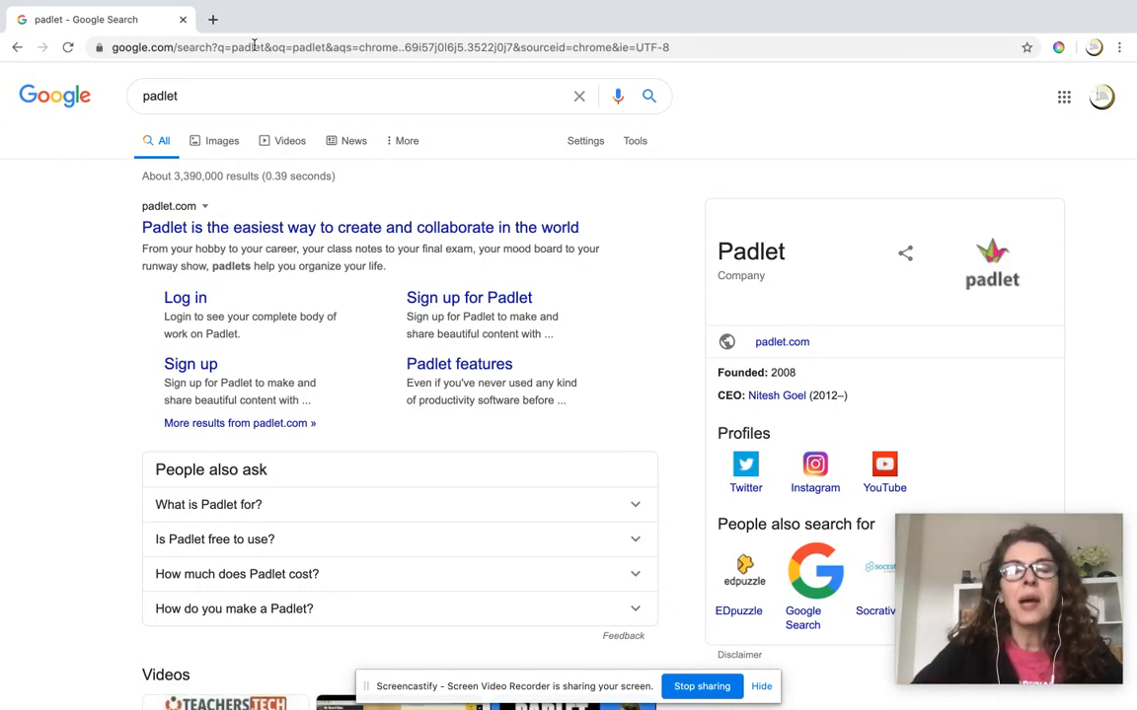
mouse_move(100, 87)
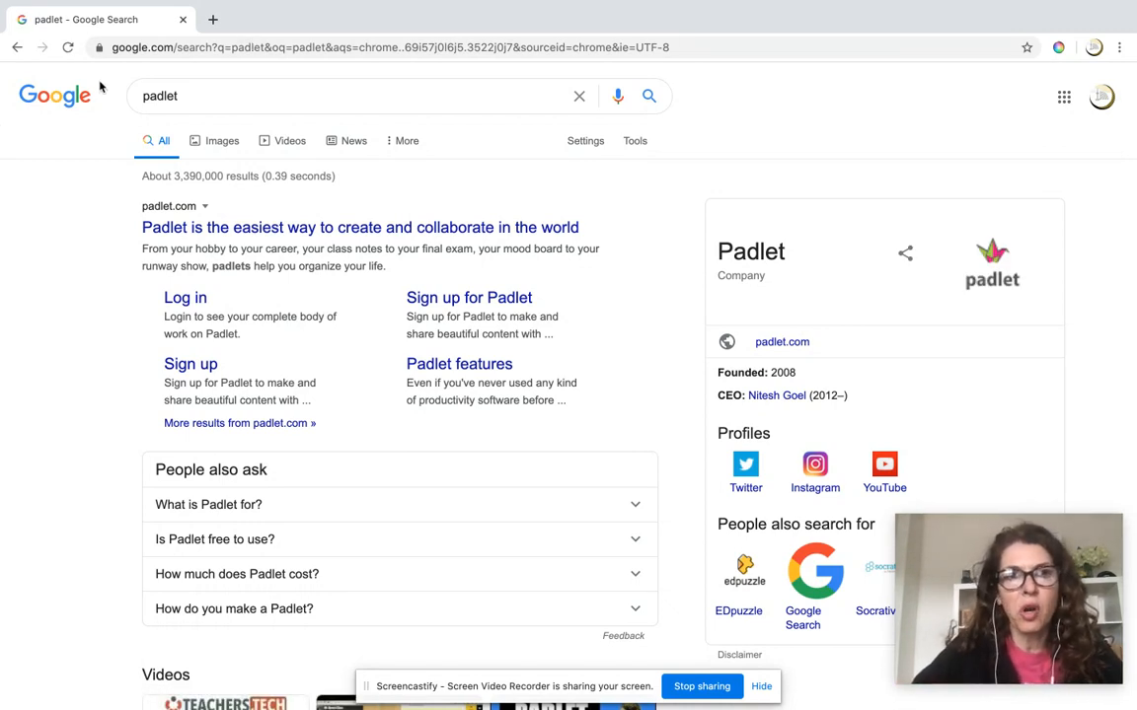
mouse_move(205, 227)
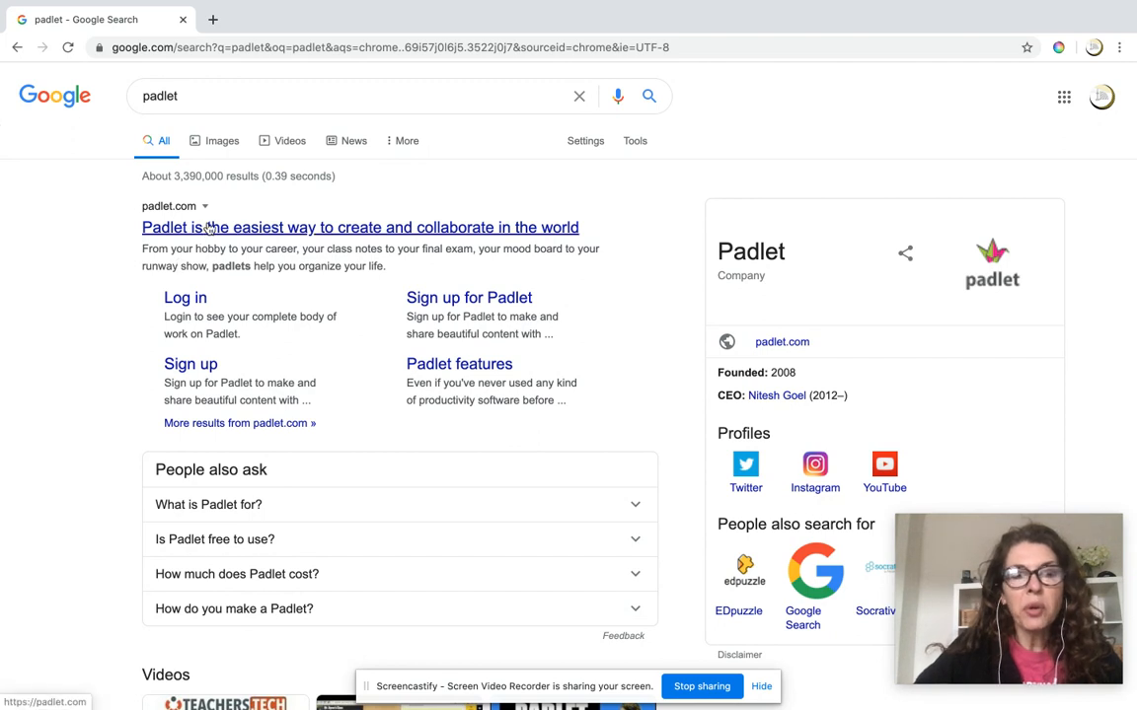
Step: Sign up on padlet.com with the existing Google account and choose the free Basic plan
click(359, 227)
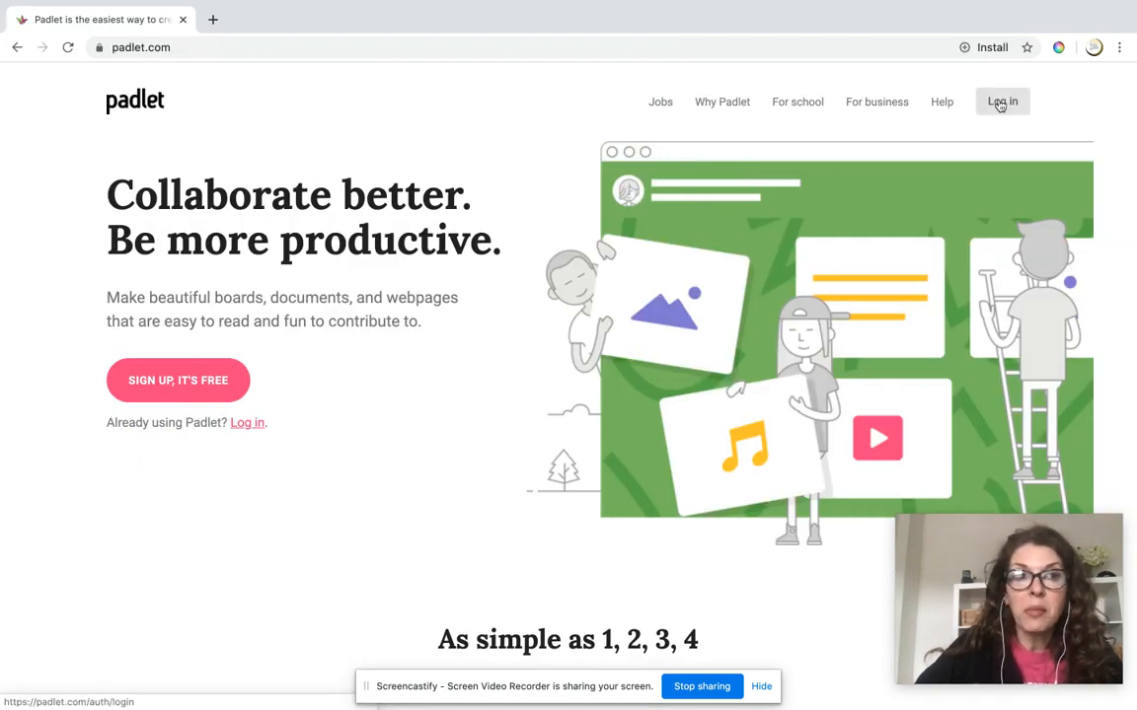
click(178, 378)
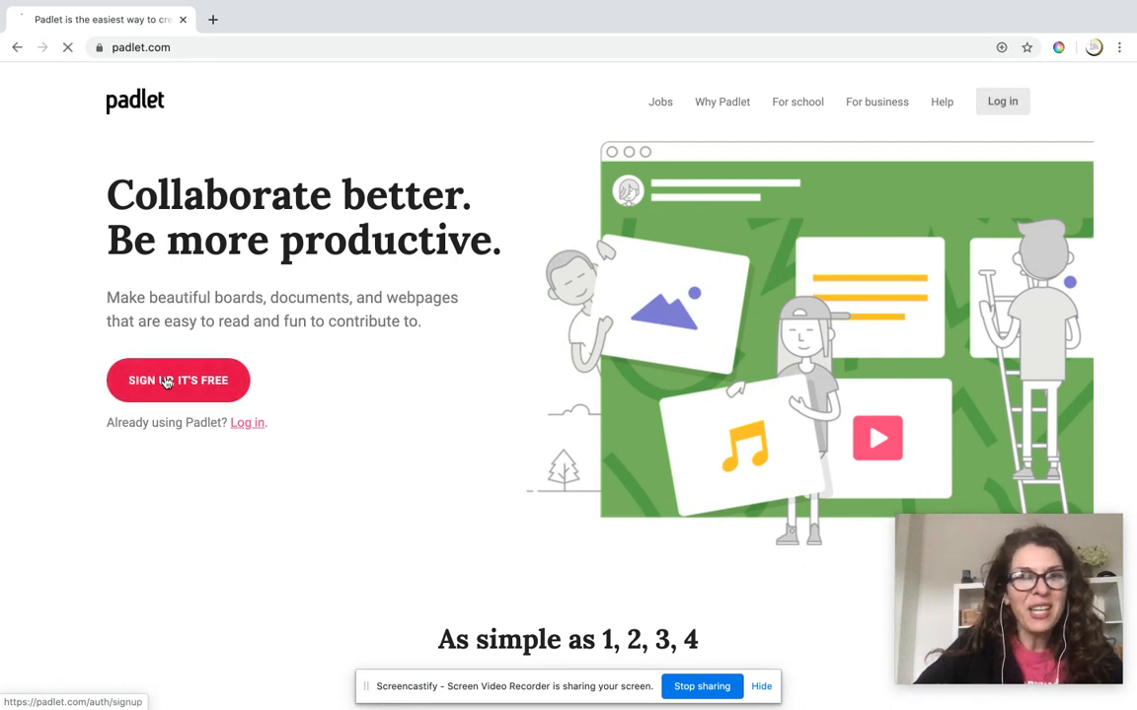
click(177, 379)
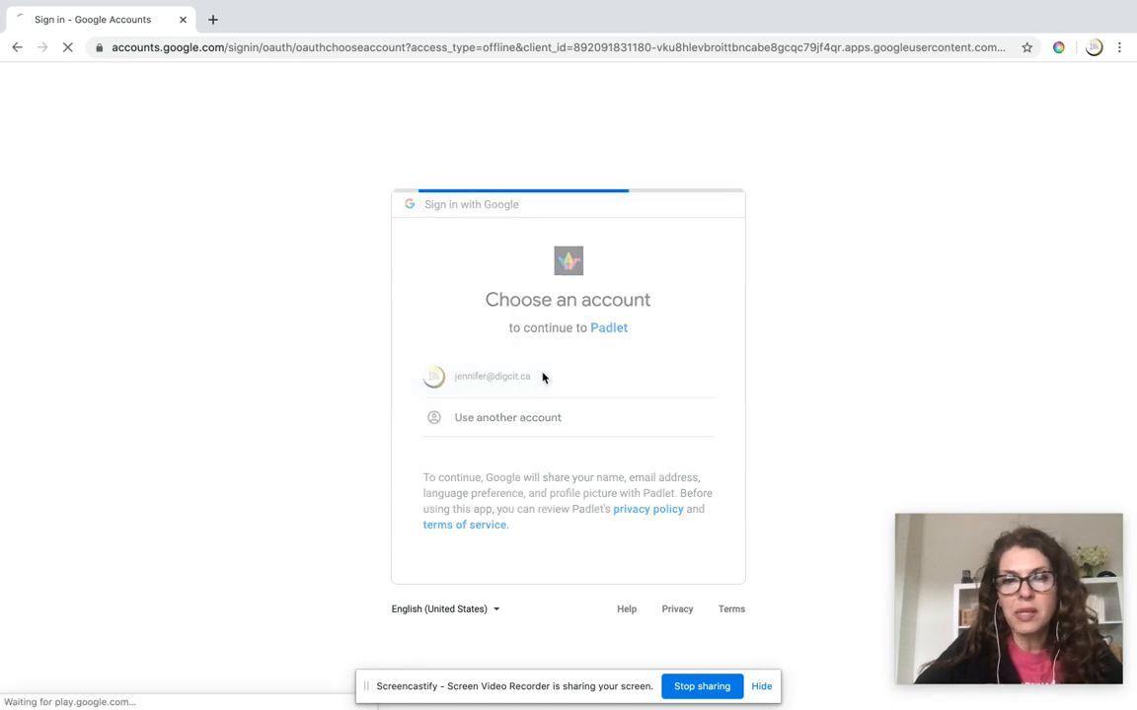
click(492, 375)
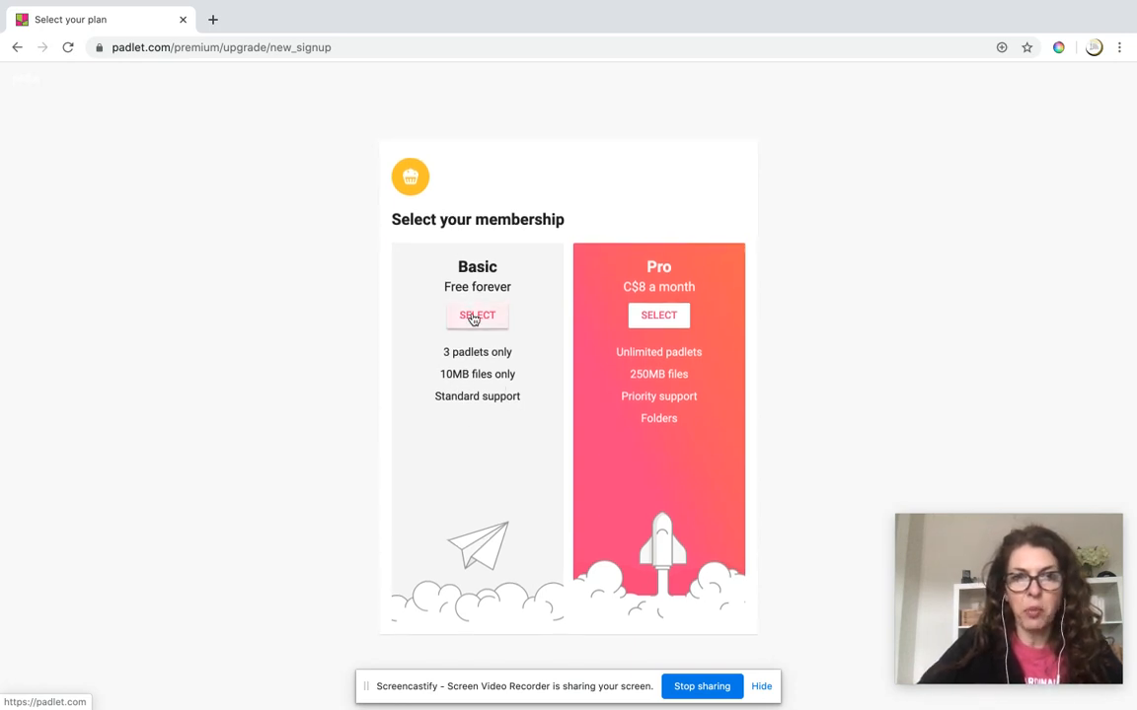
click(477, 316)
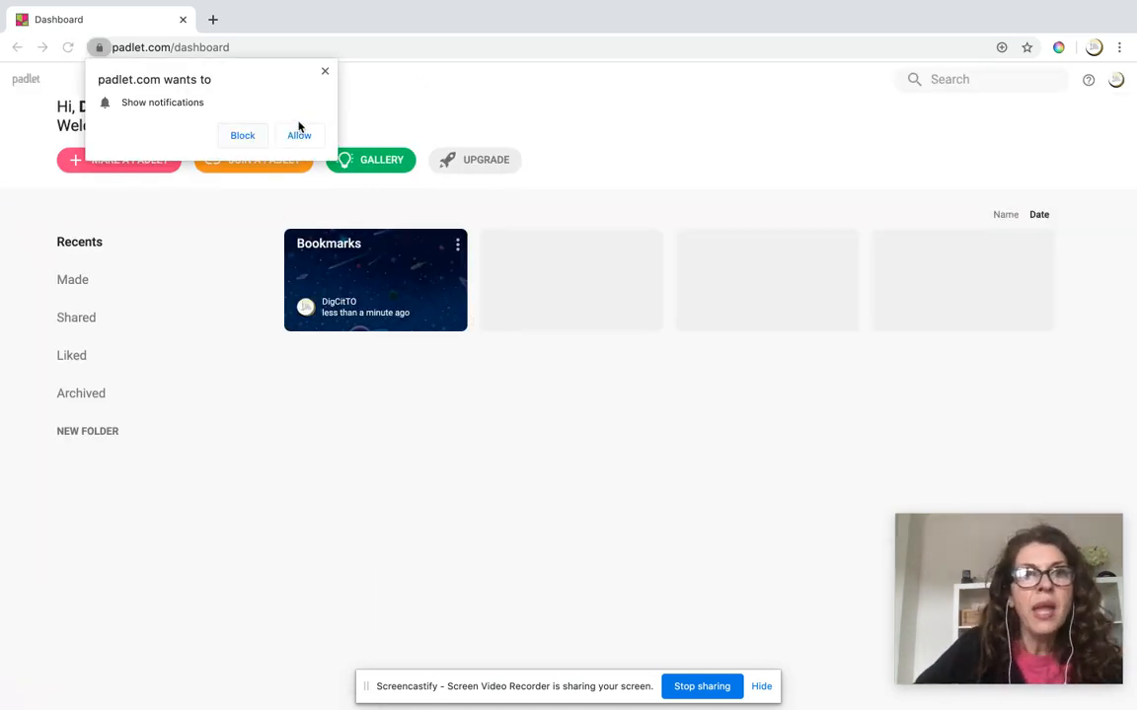
Step: Dismiss the notification prompt and start making a new padlet from the dashboard
click(241, 134)
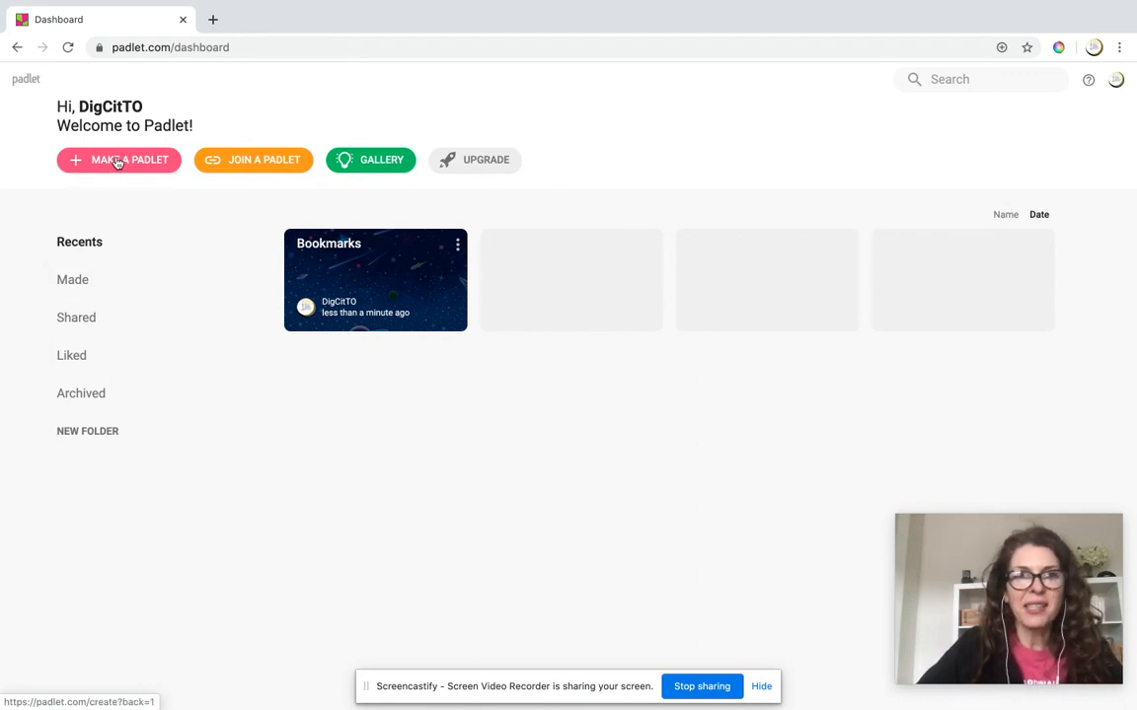
click(119, 158)
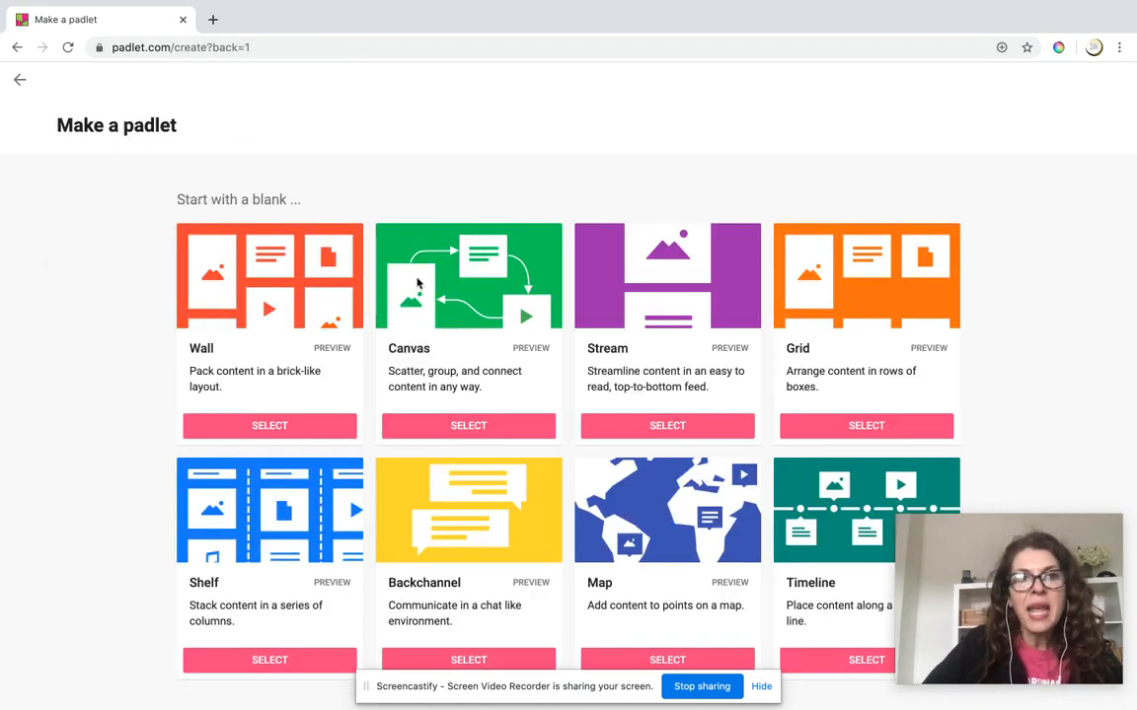
mouse_move(288, 318)
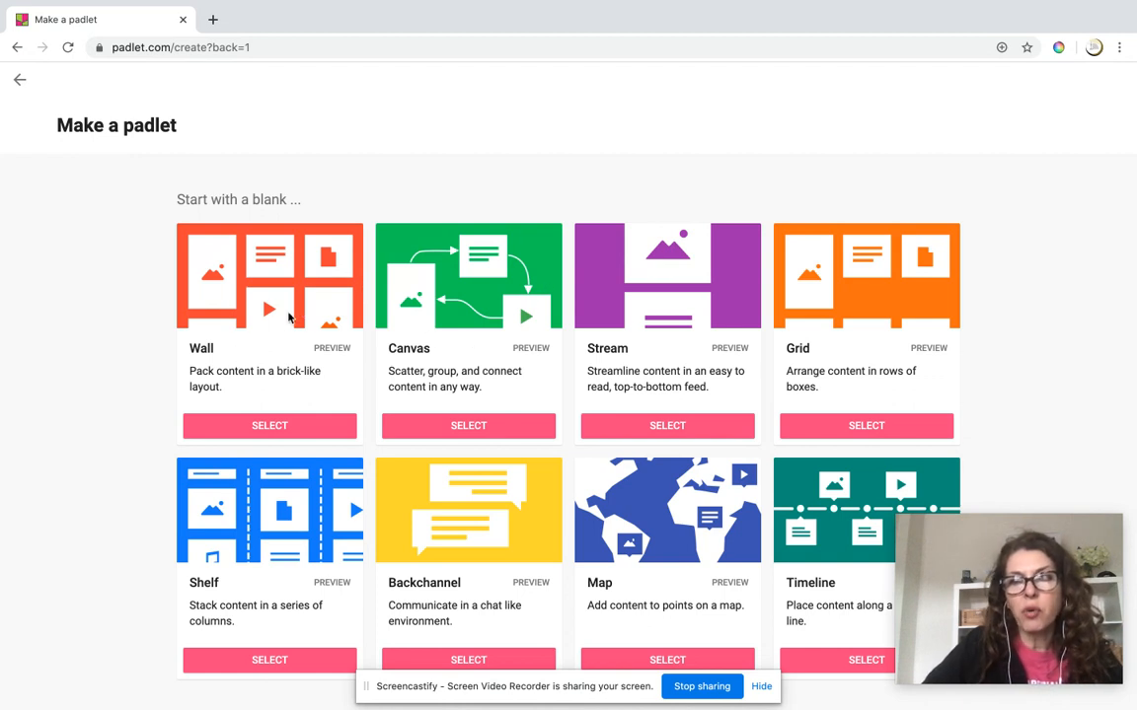
mouse_move(675, 509)
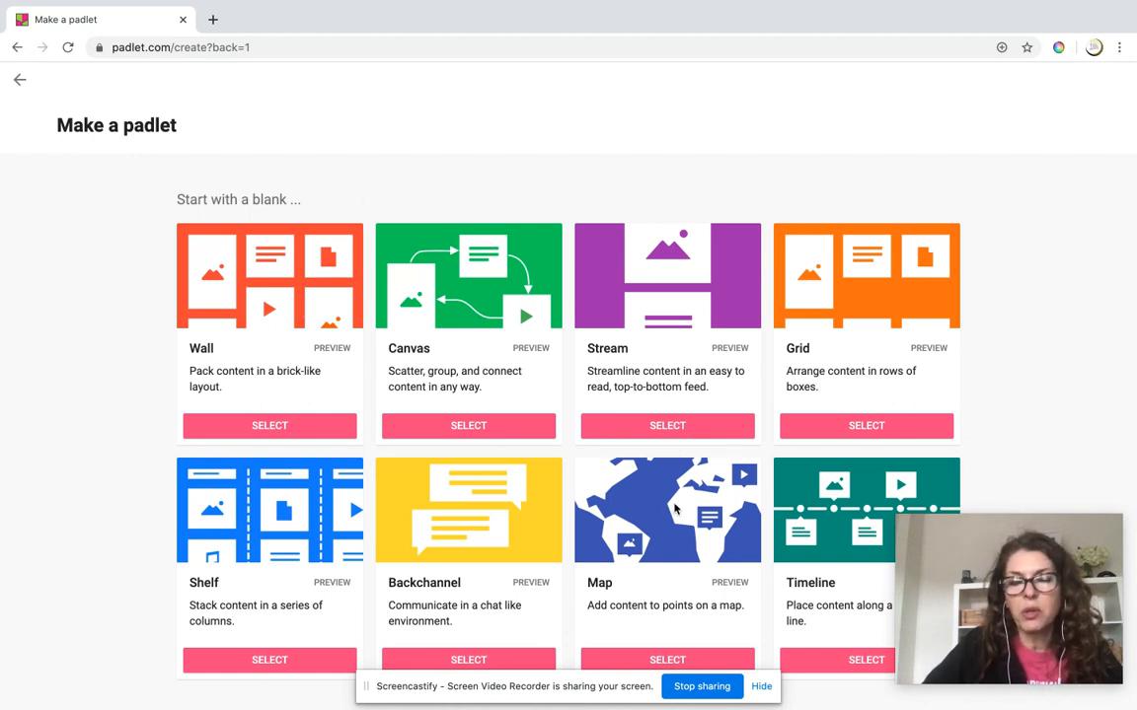
mouse_move(266, 343)
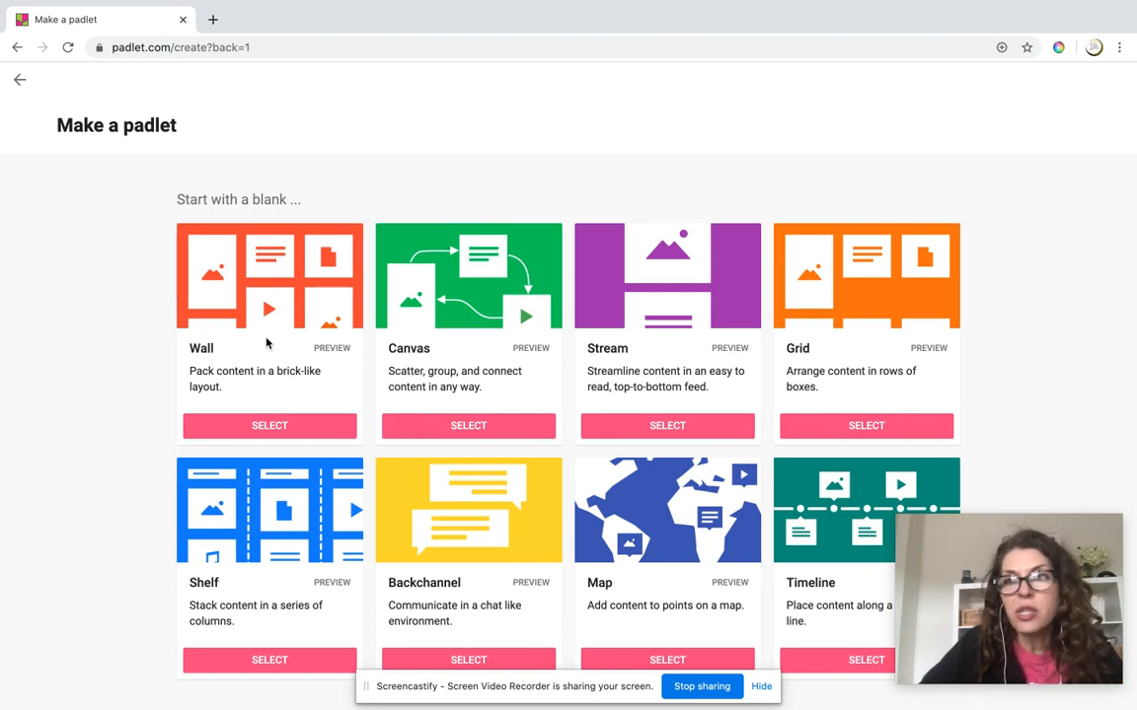
mouse_move(268, 426)
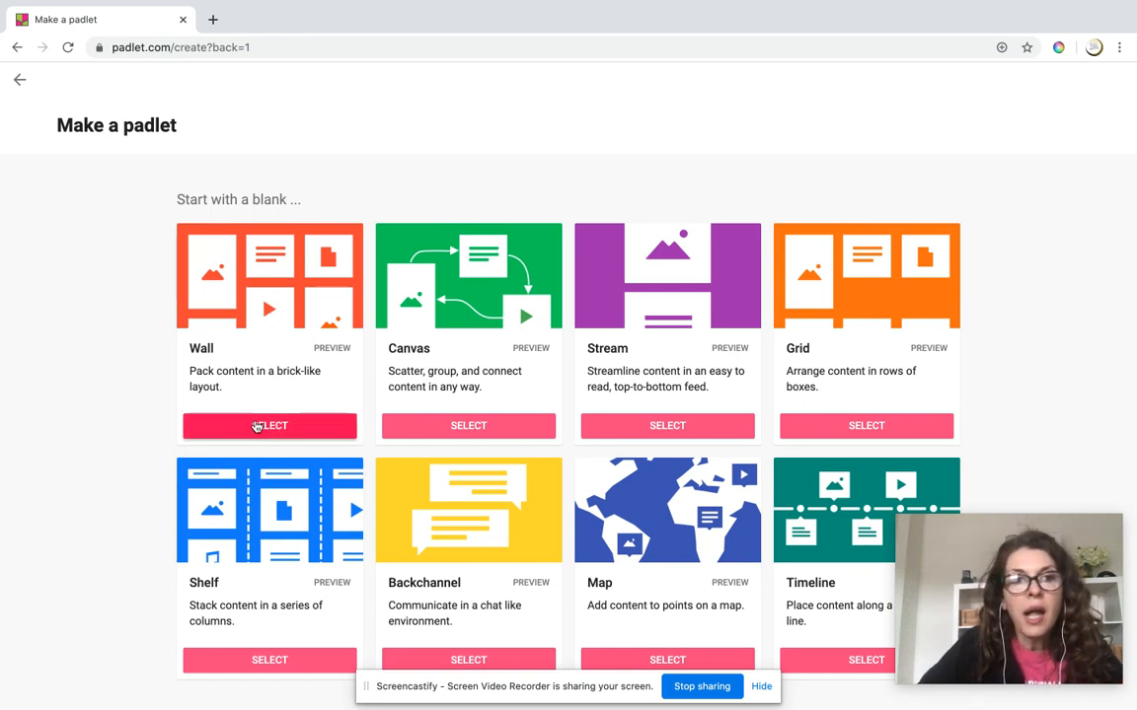
Step: Choose the Wall layout and title the board 'Check in'
click(269, 426)
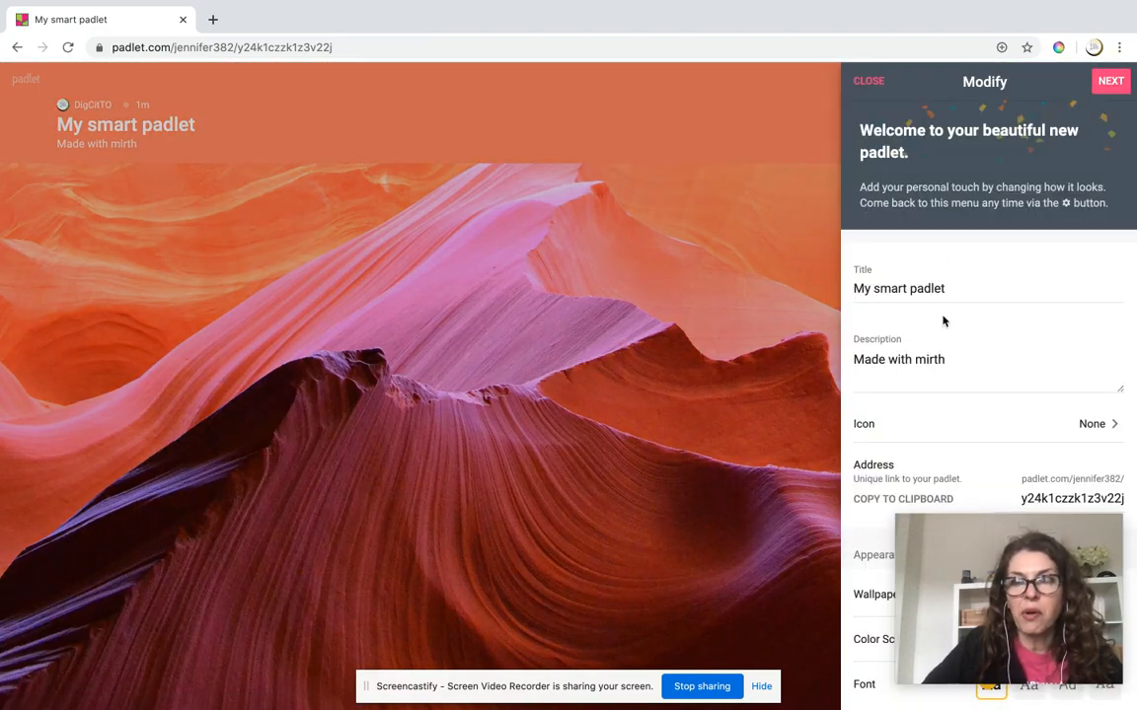
key(BackSpace)
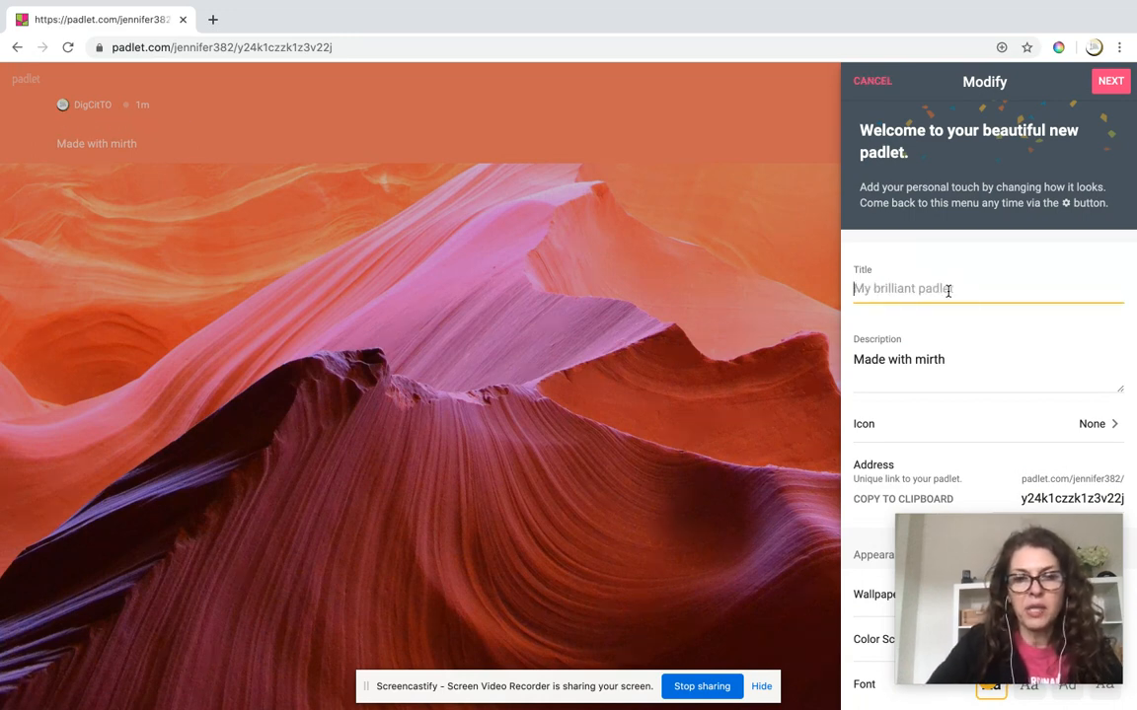
text(Ch)
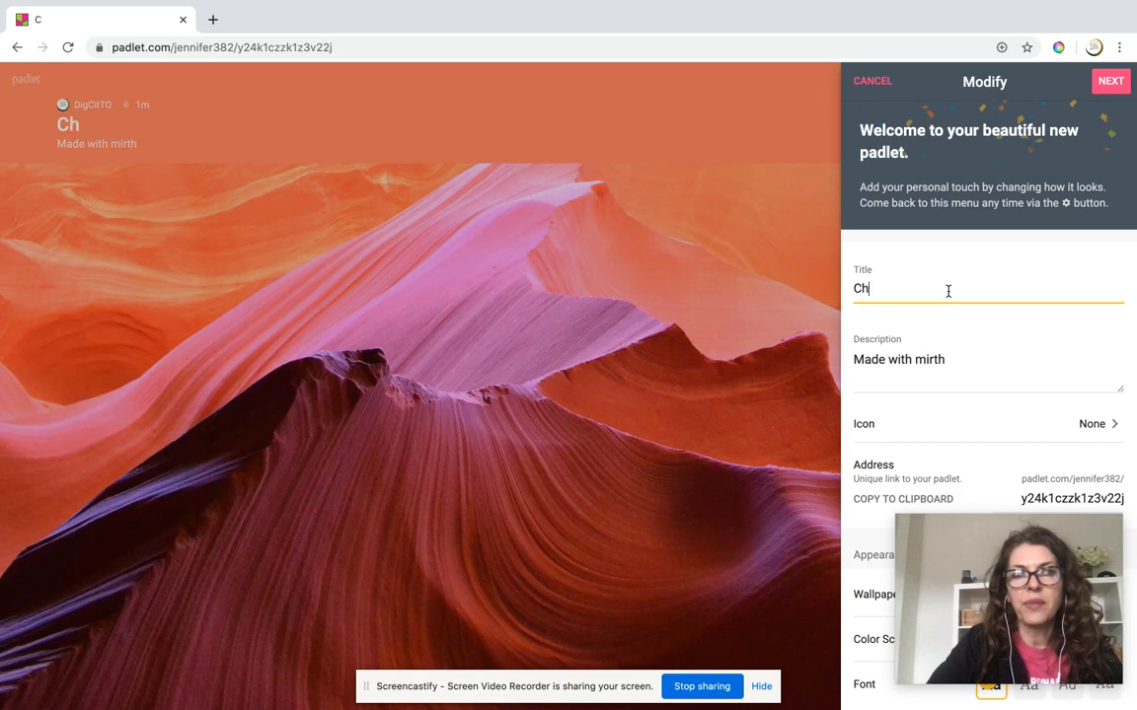
text(eck in)
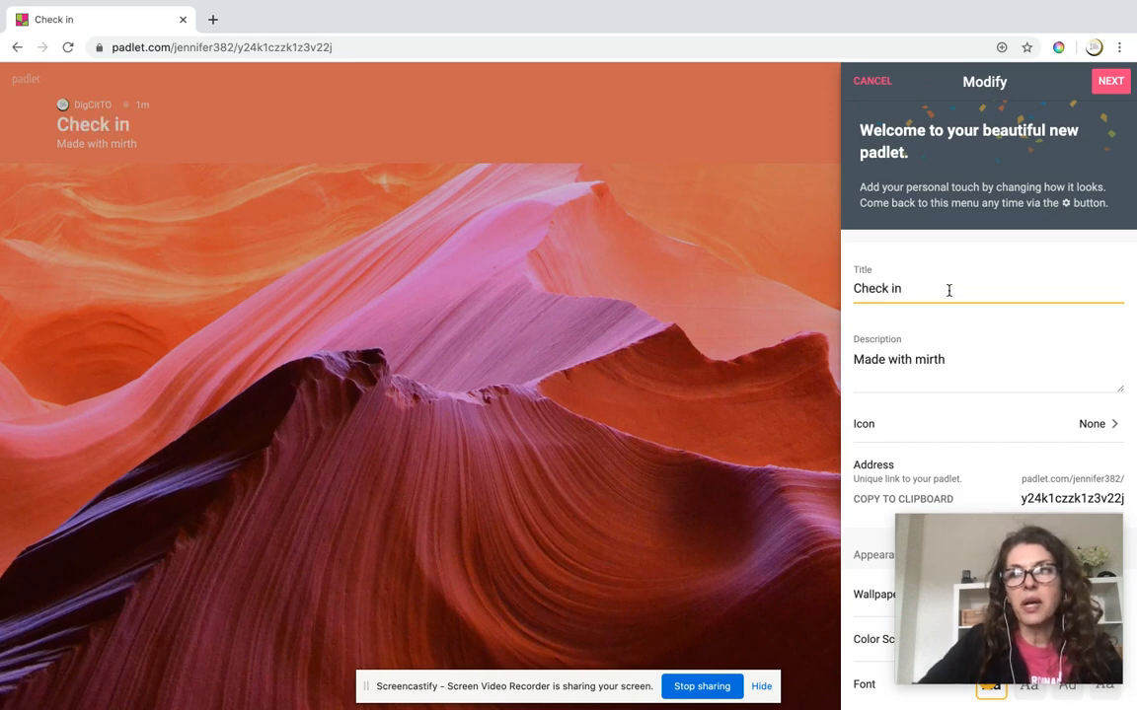
Step: Set the description to 'How are you feeling about the course?'
click(943, 359)
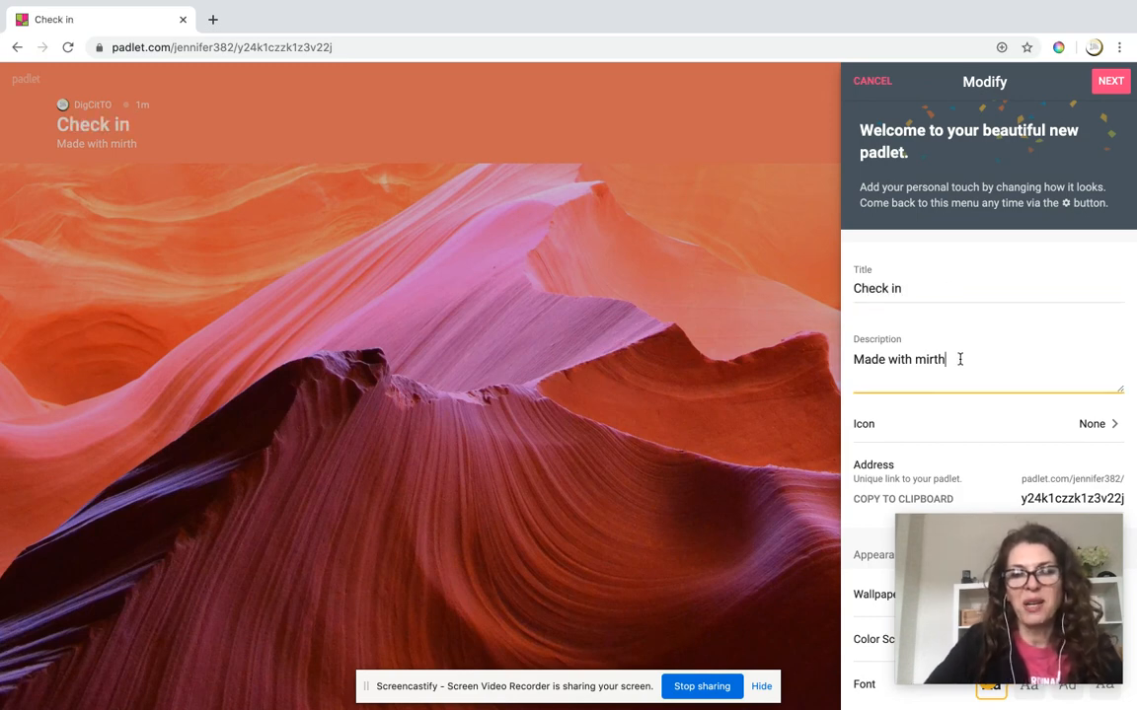
key(Backspace)
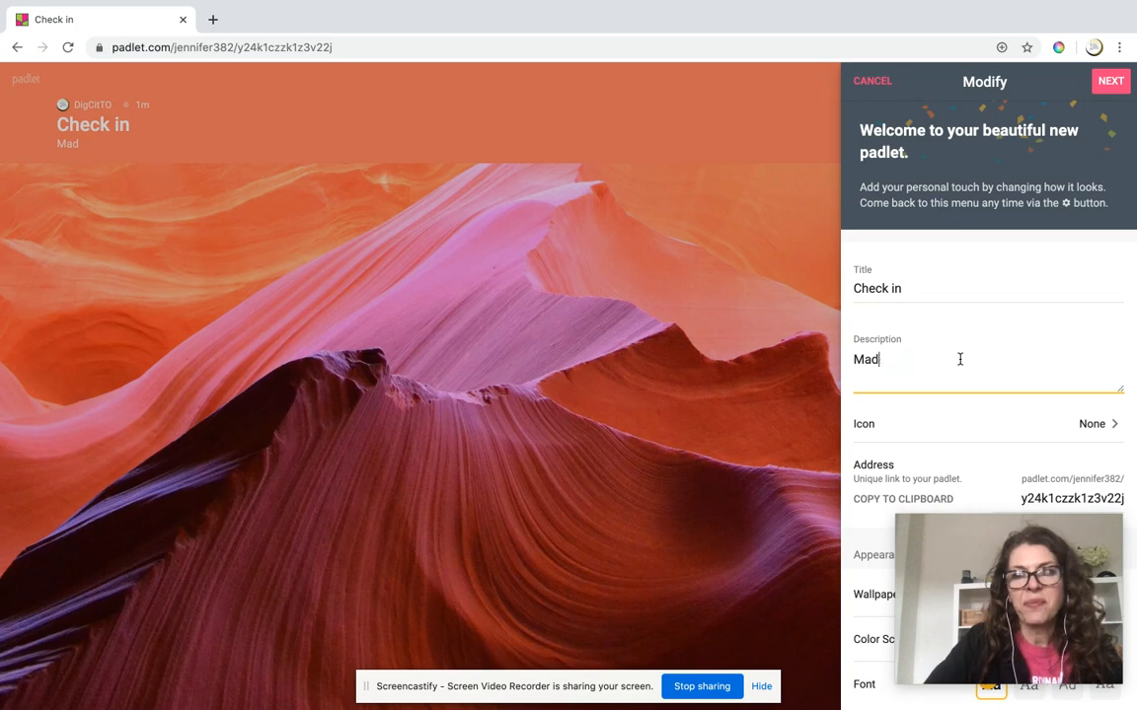
text(How are y)
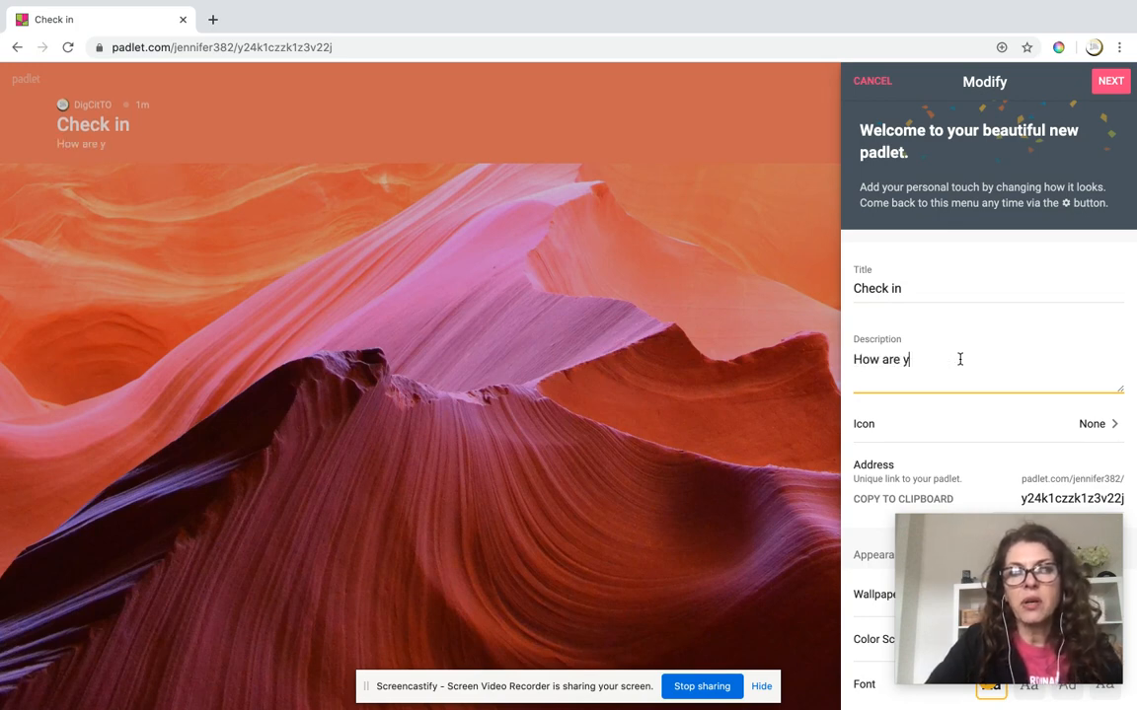
text(ou feeling a)
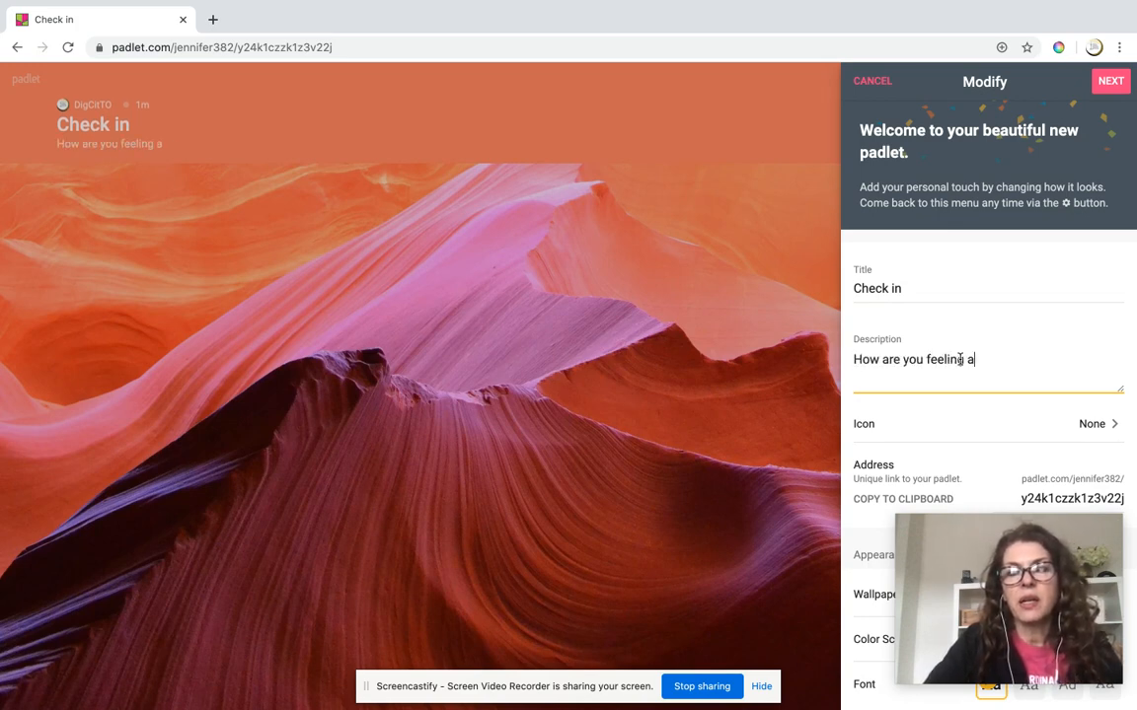
text(bout the cours)
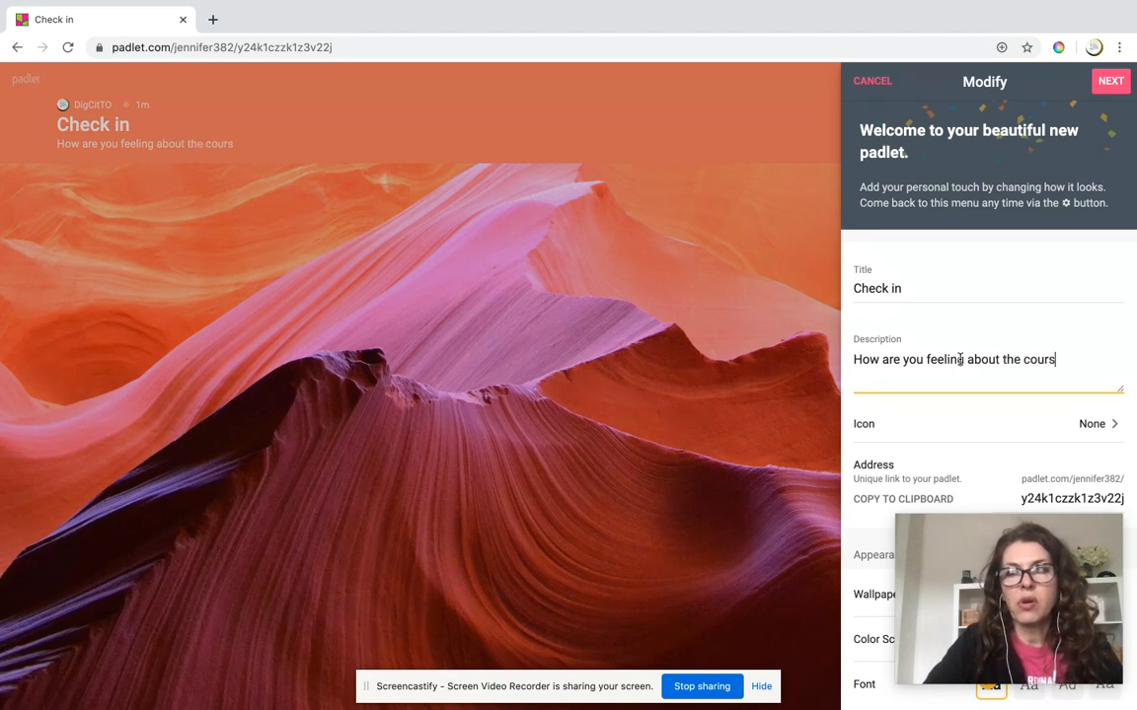
text(e?)
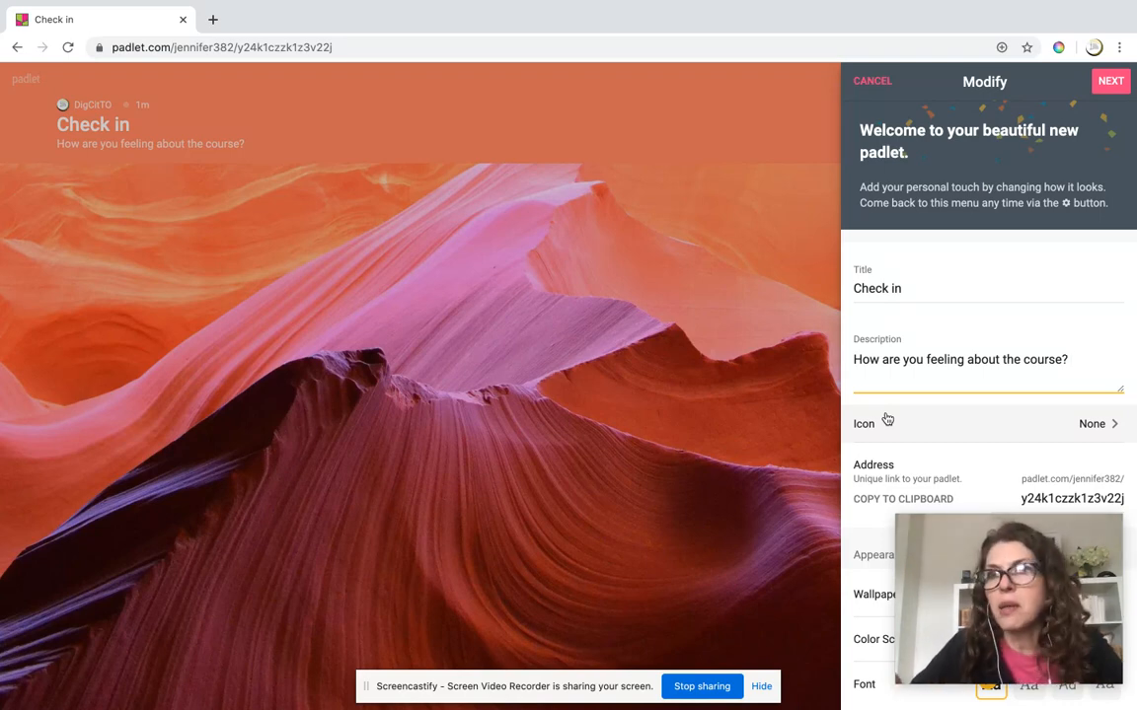
mouse_move(825, 446)
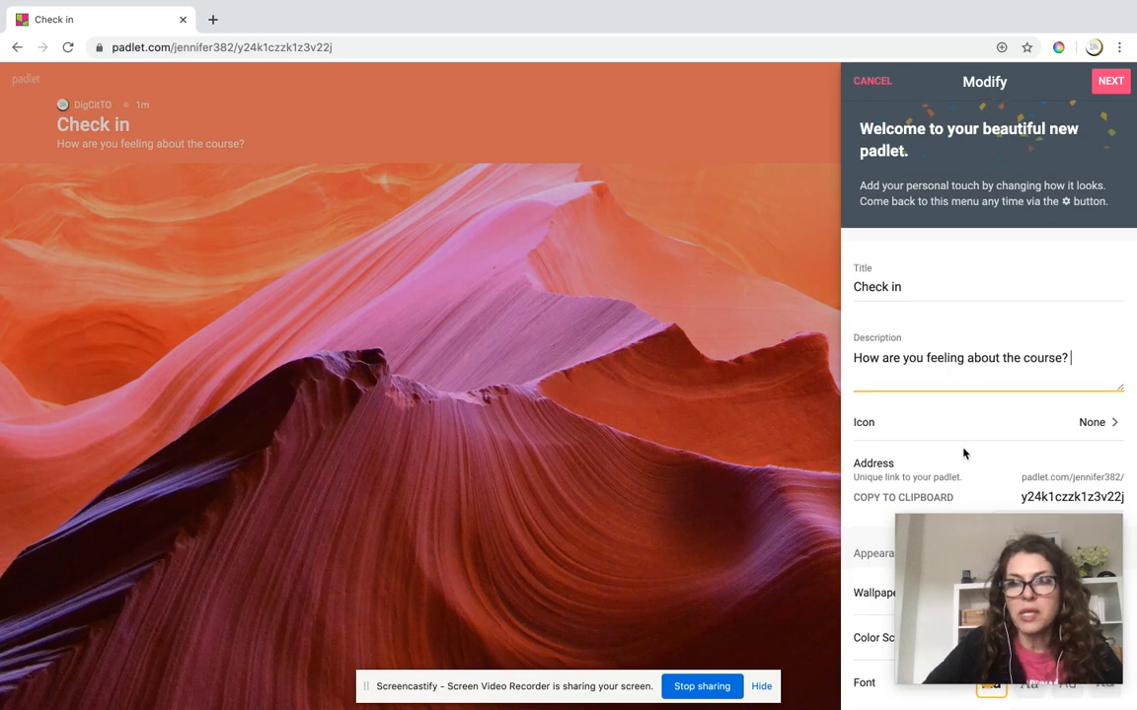
Step: Replace the random address ending with 'checkin'
scroll(down, 3)
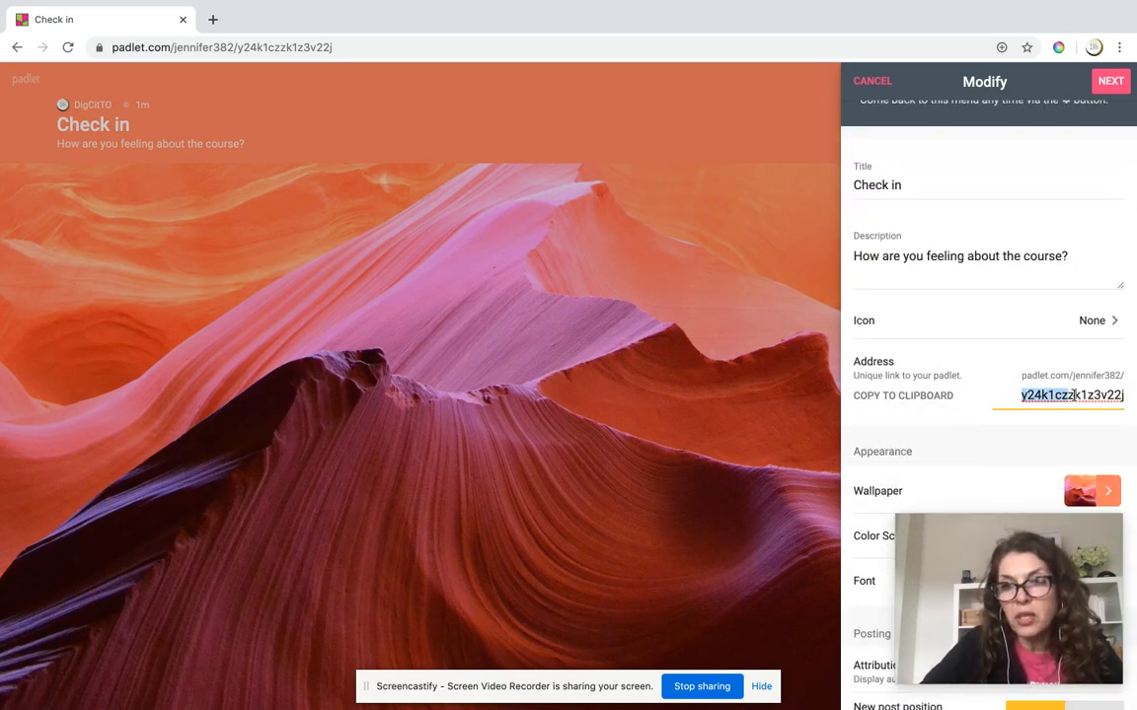
text(checkin)
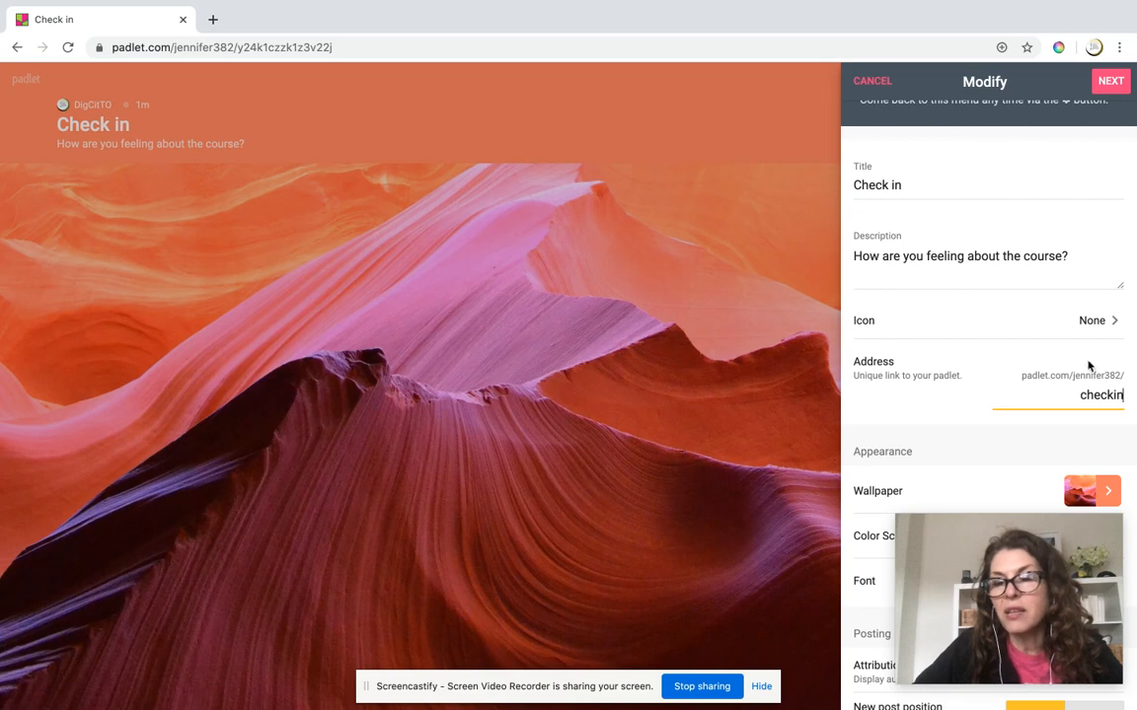
scroll(down, 3)
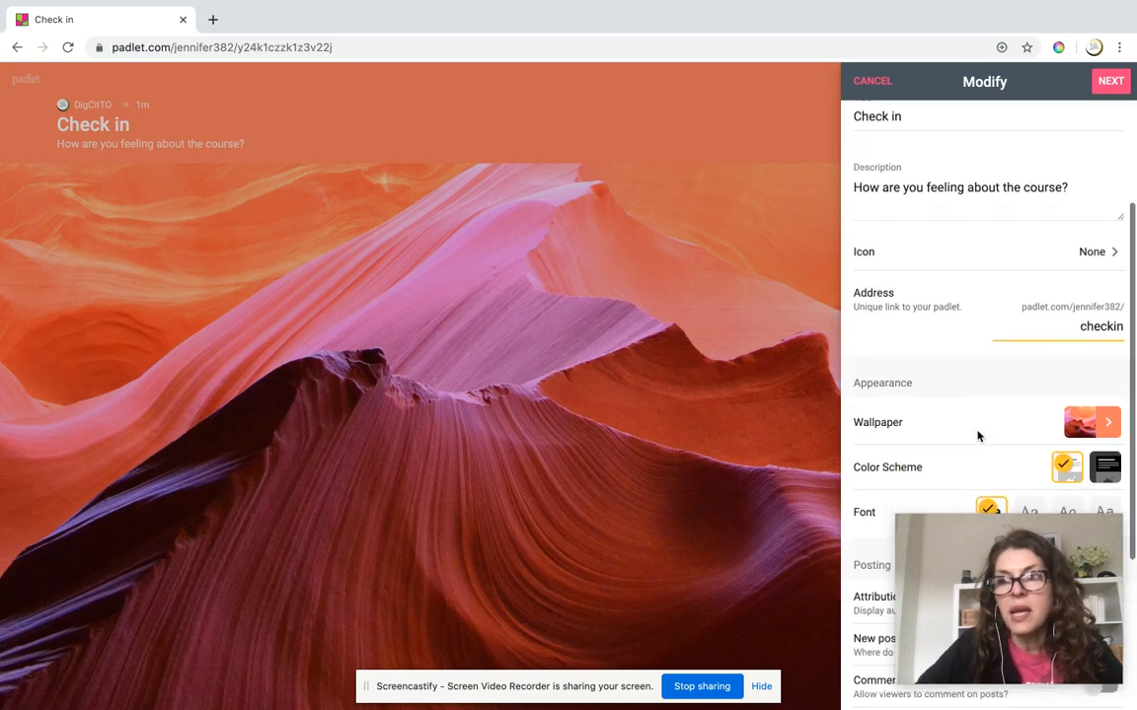
scroll(down, 3)
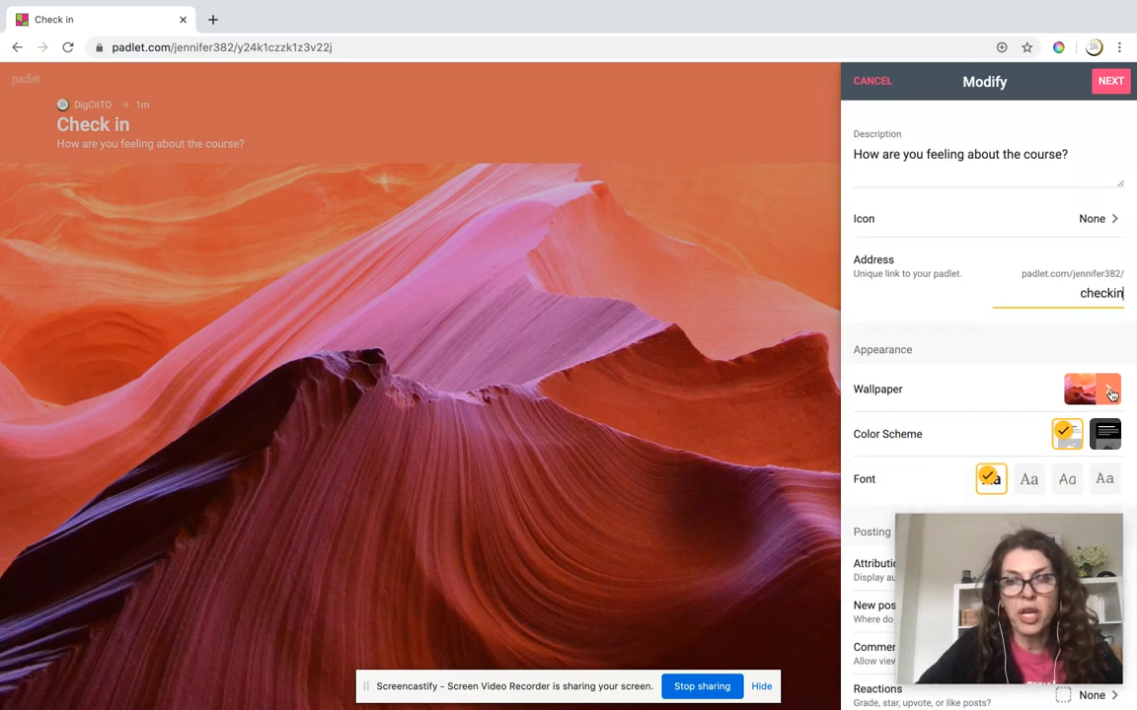
Step: Apply the blue Blueprint texture from Textures and Patterns as the wallpaper
click(1092, 389)
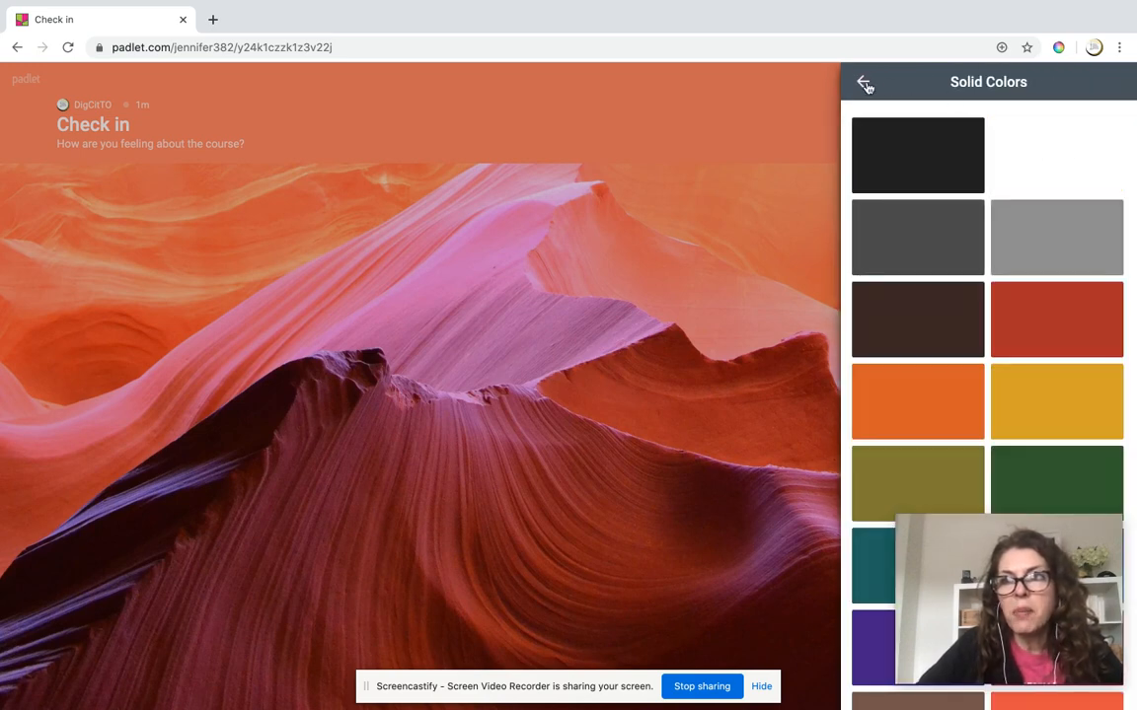
click(864, 83)
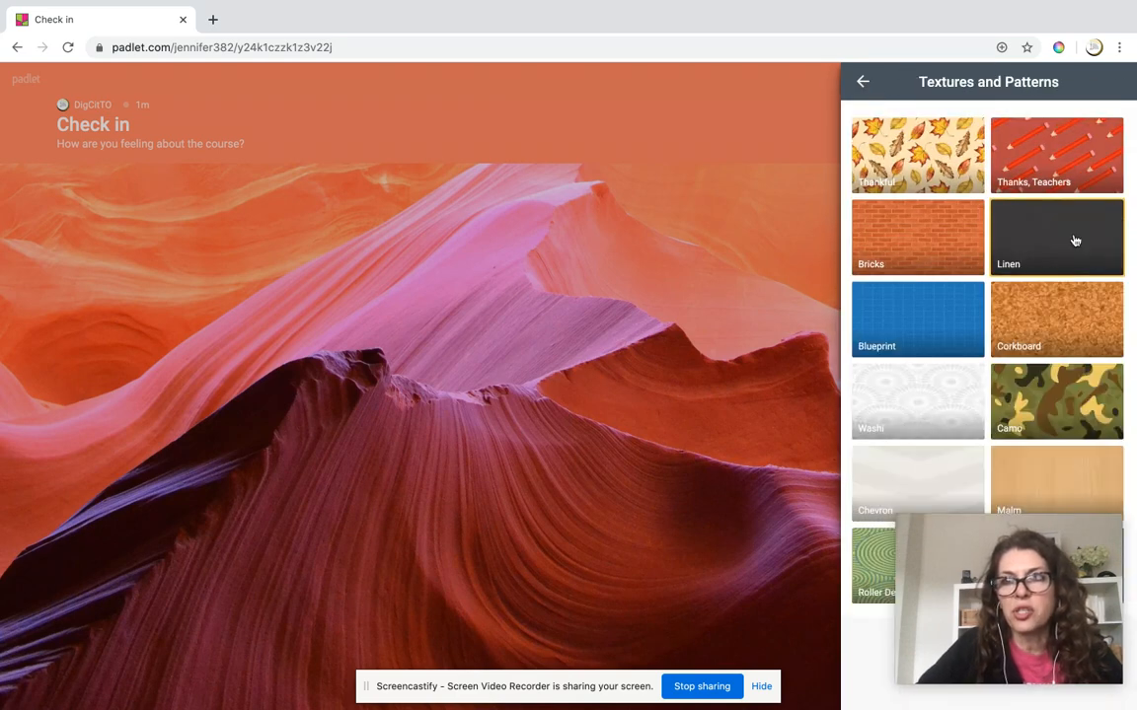
mouse_move(952, 335)
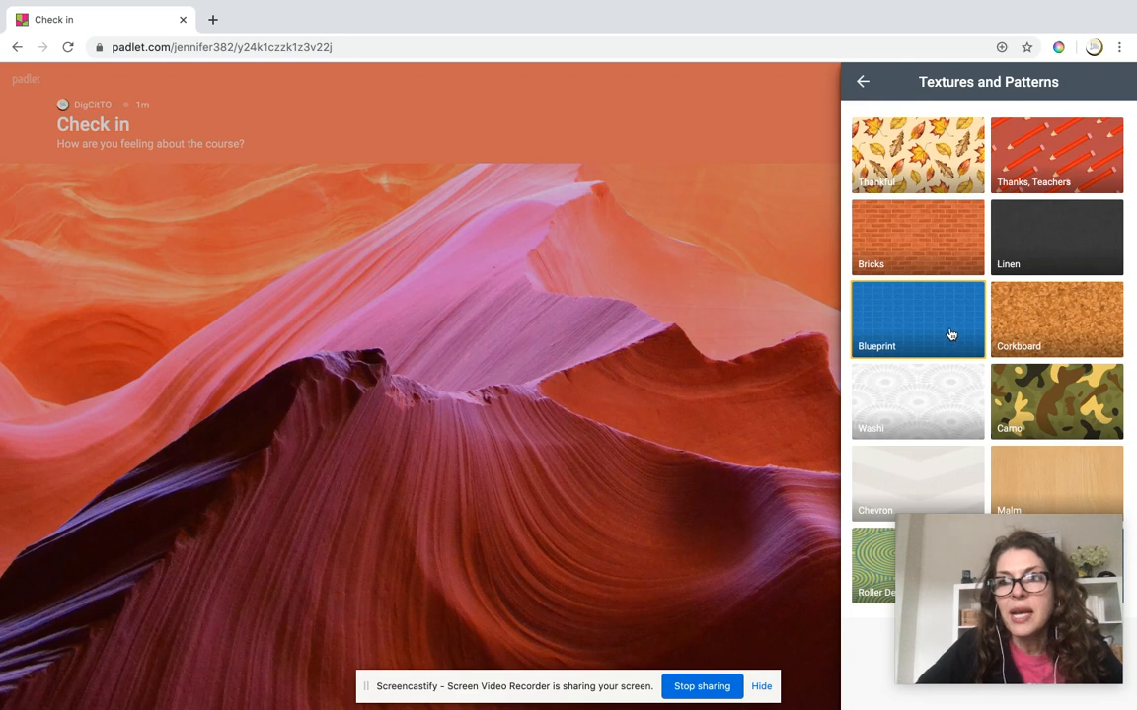
click(915, 320)
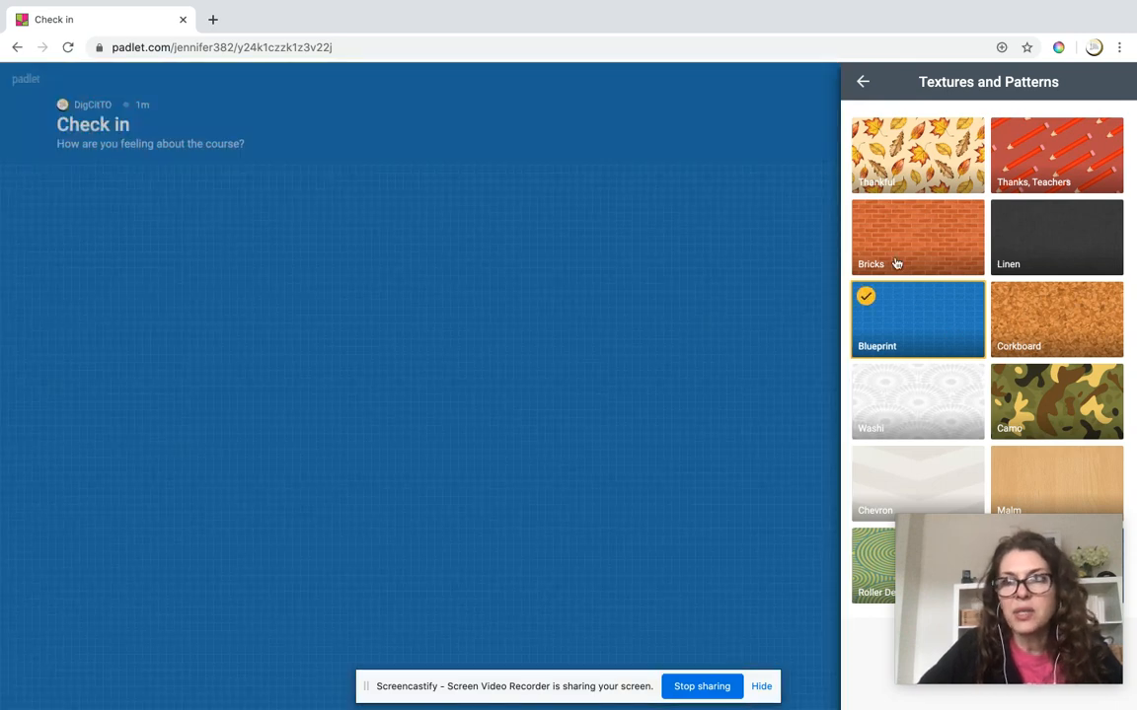
mouse_move(1103, 530)
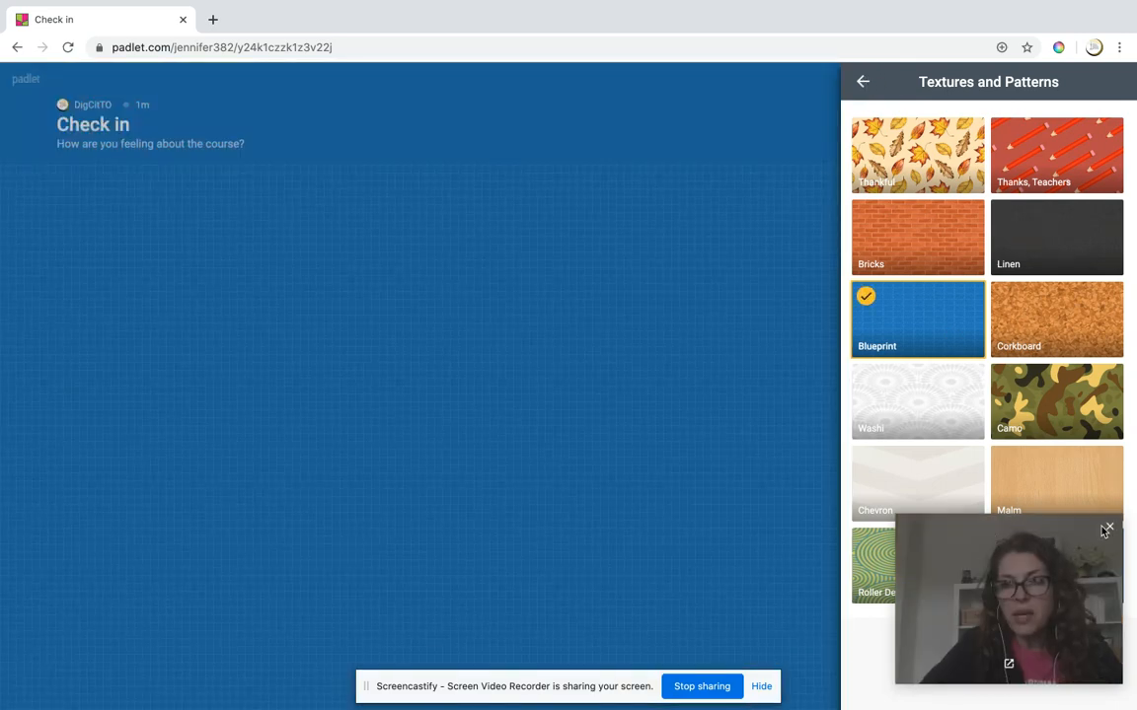
click(1109, 527)
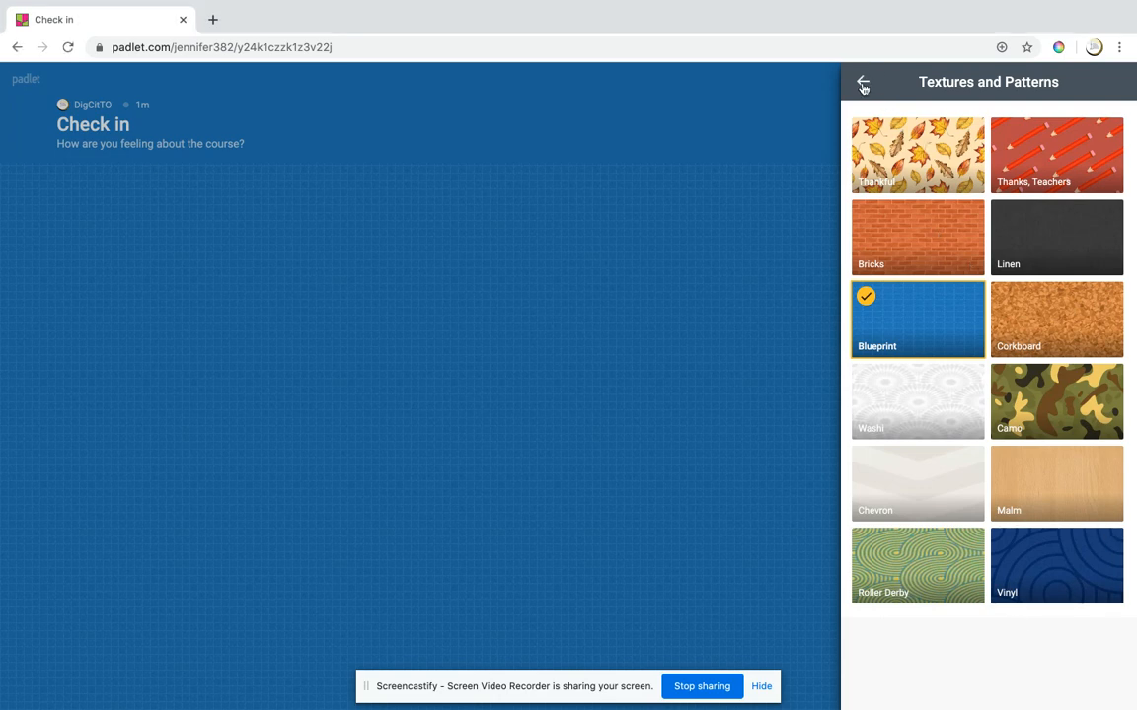
Step: Browse the custom wallpaper options and return to the Modify panel
click(863, 82)
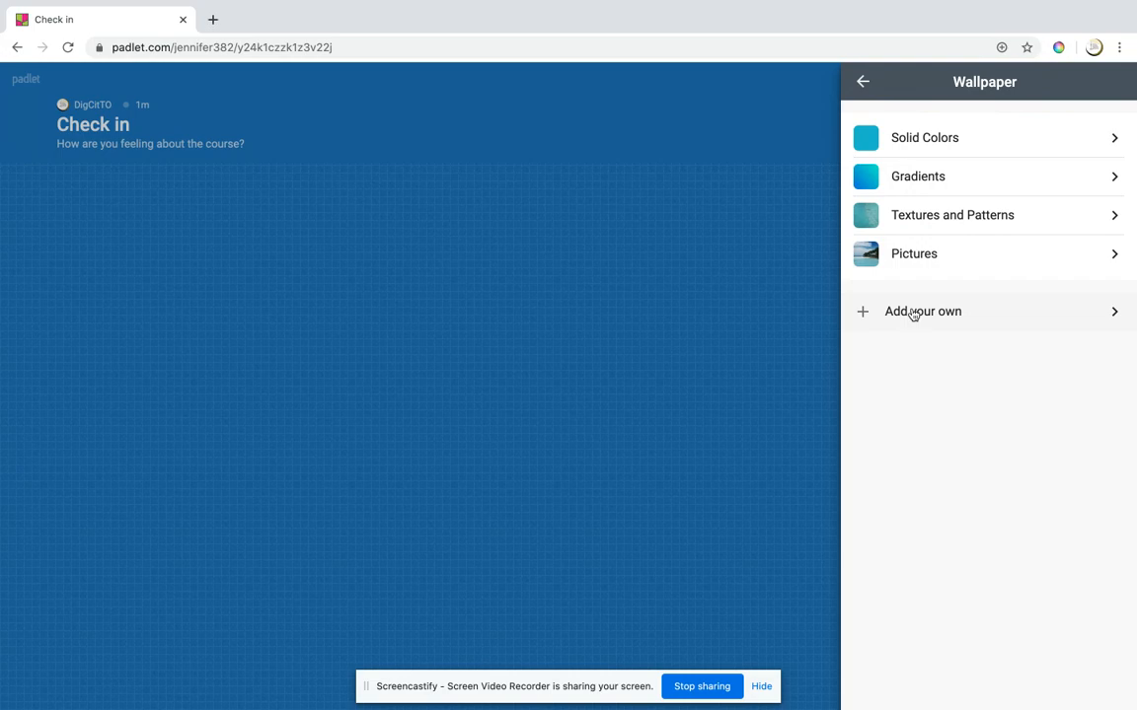
click(924, 312)
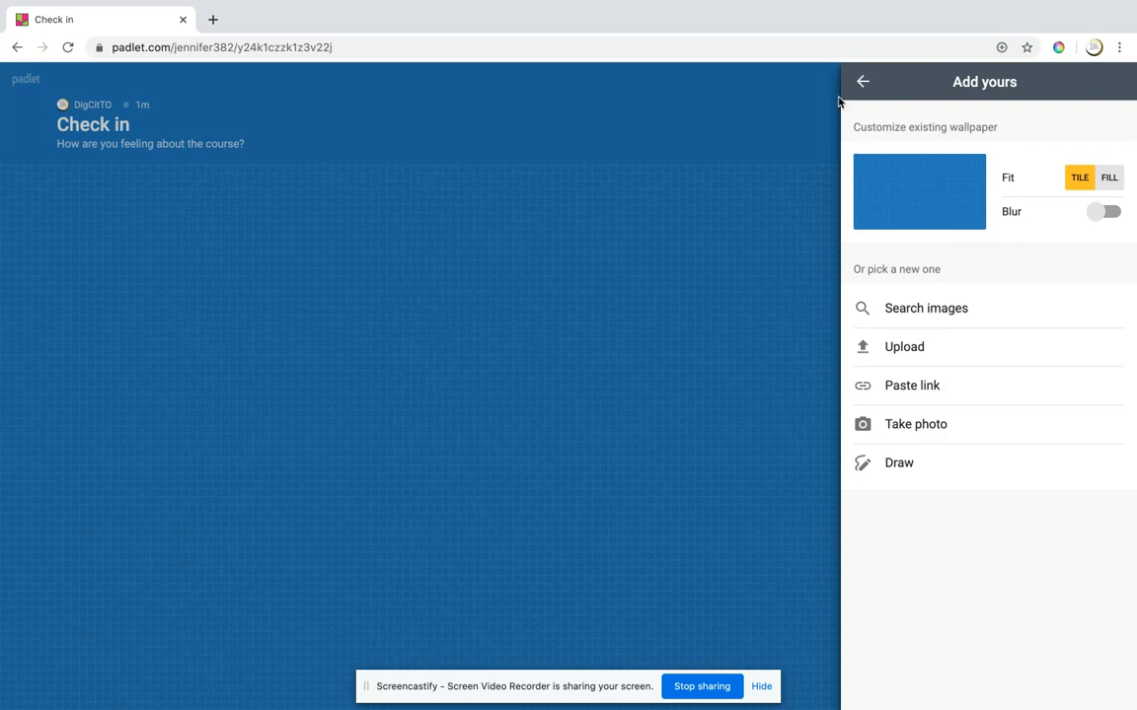
click(860, 81)
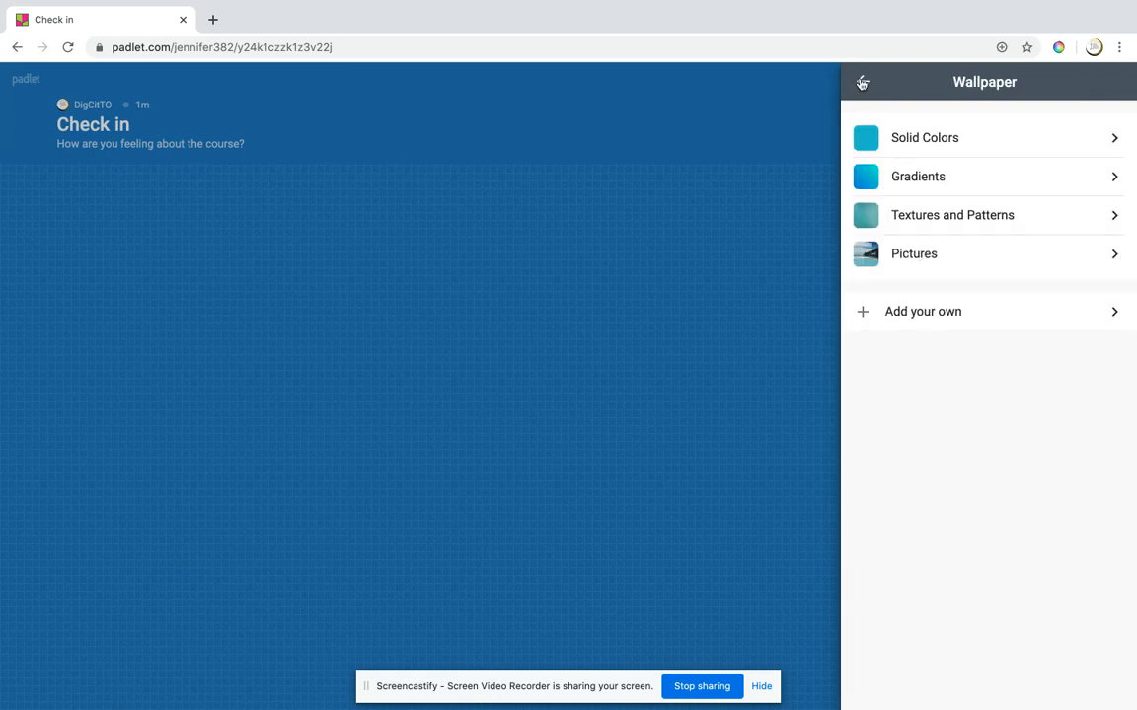
click(860, 83)
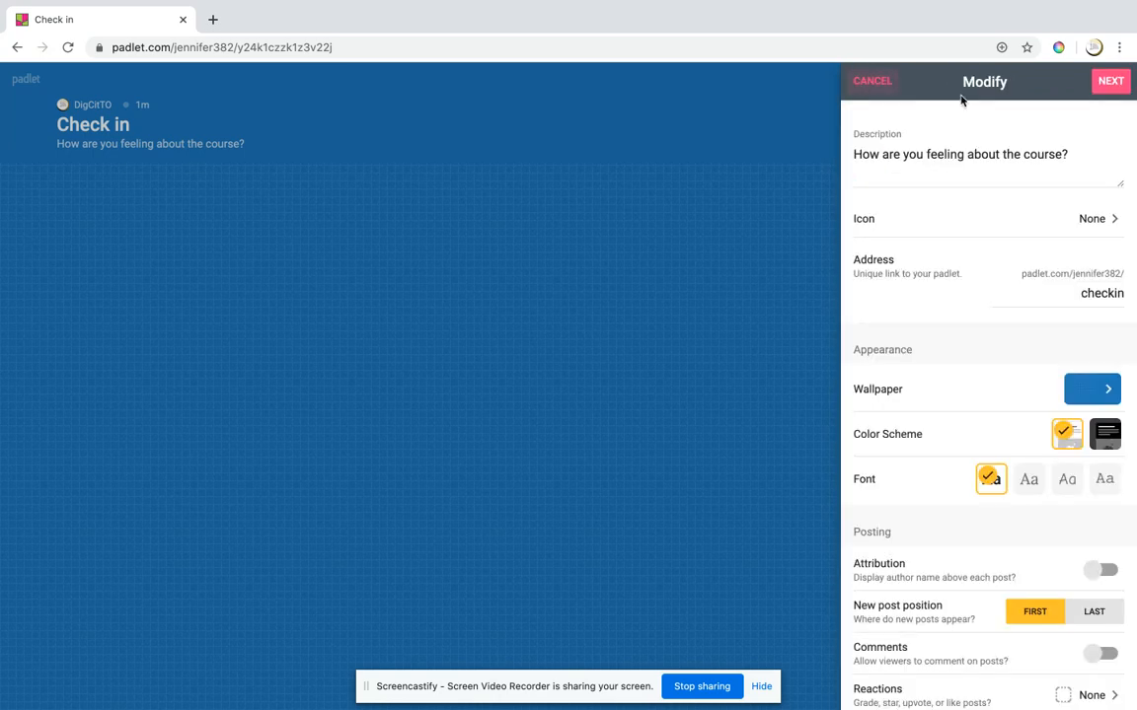
mouse_move(963, 339)
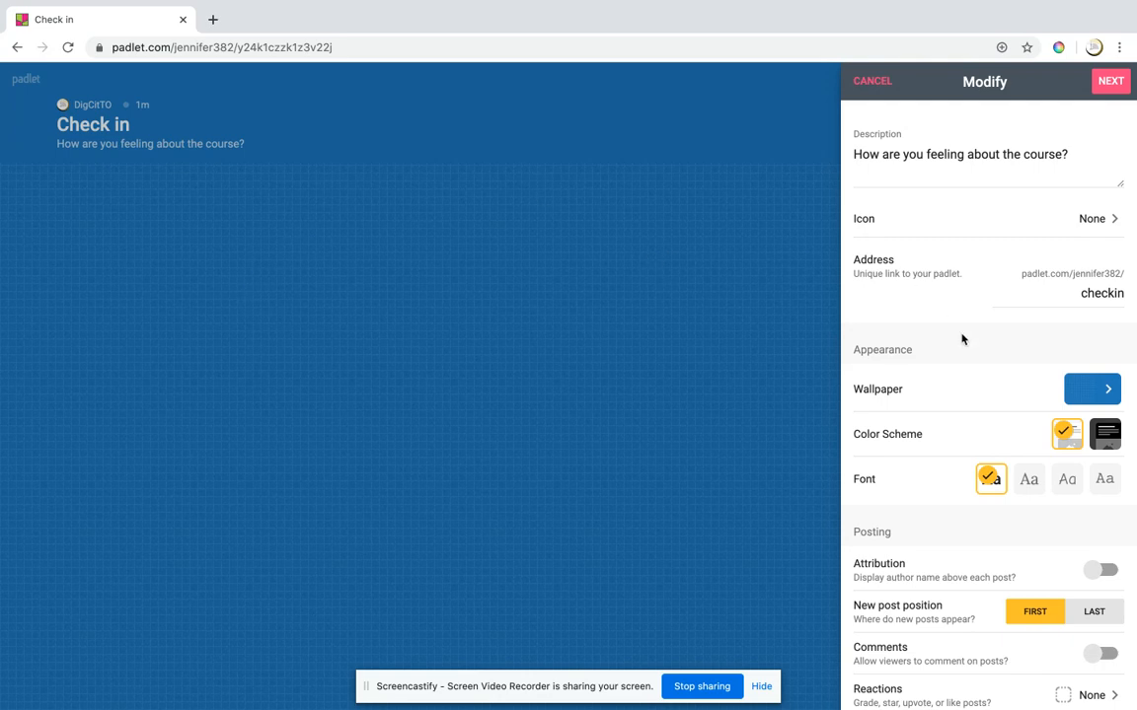
Step: Switch on the Comments and Filter Profanity toggles
scroll(down, 3)
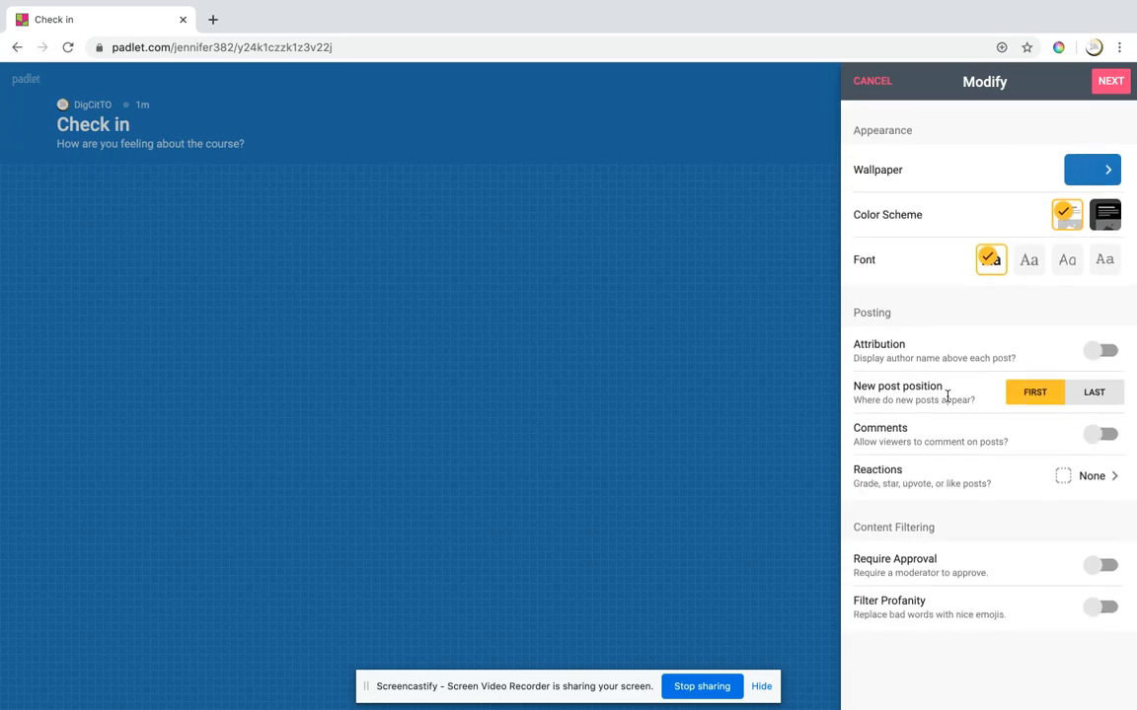
mouse_move(608, 408)
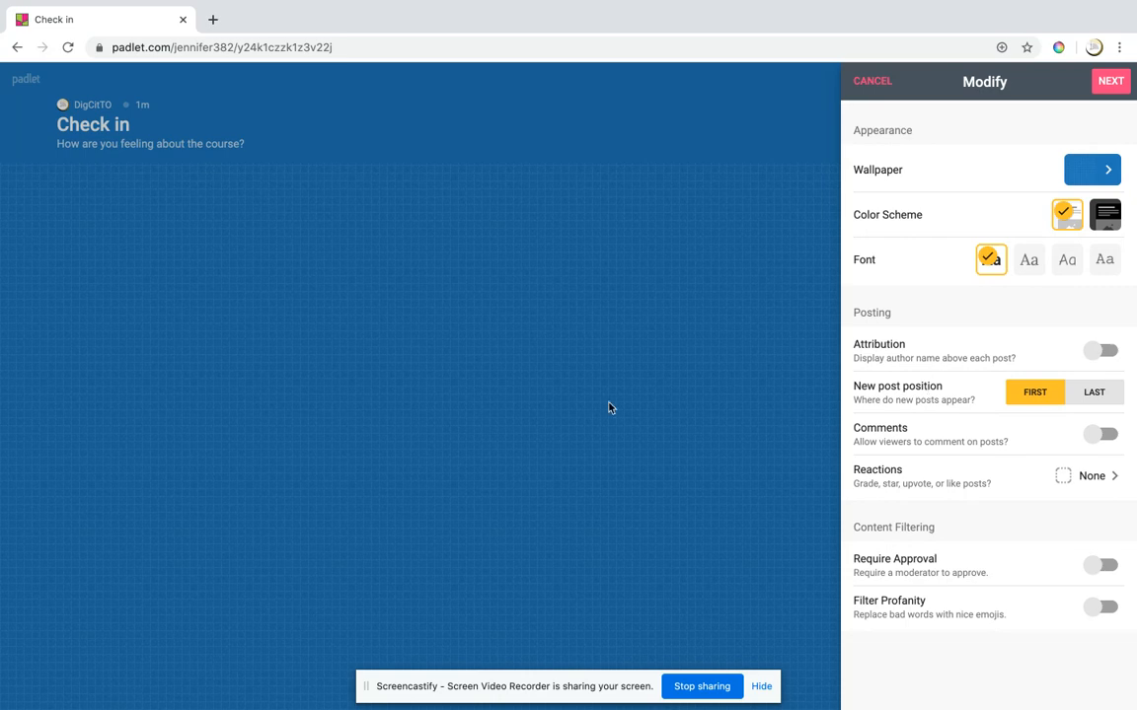
mouse_move(344, 311)
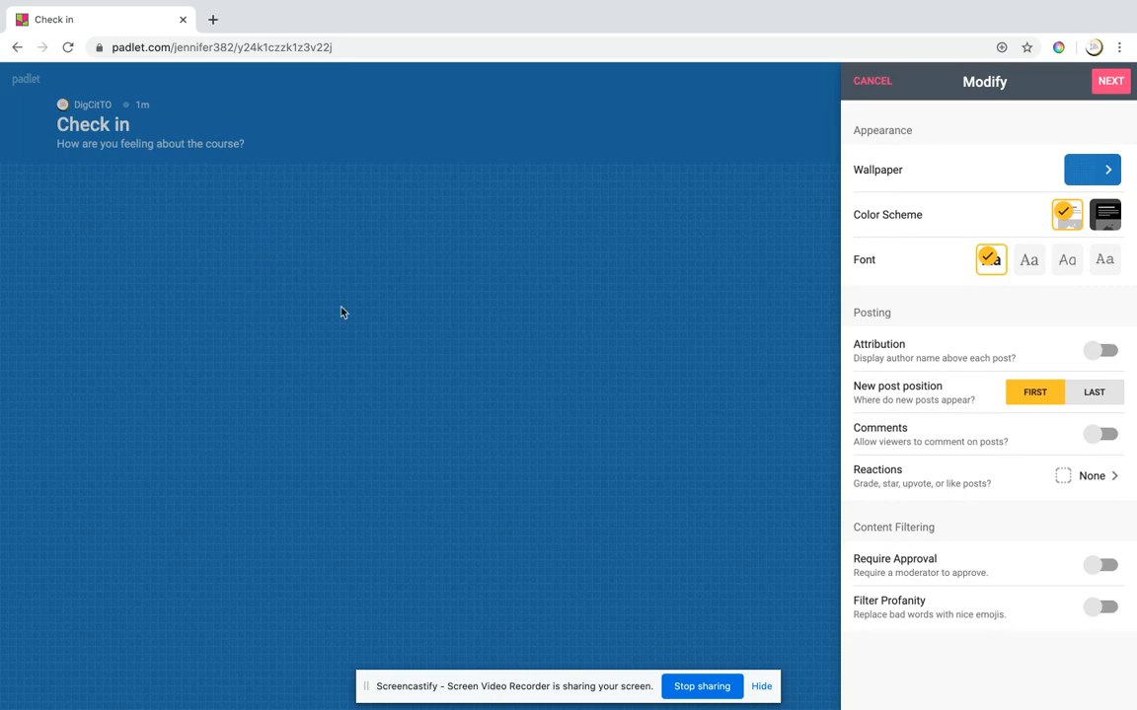
click(1101, 435)
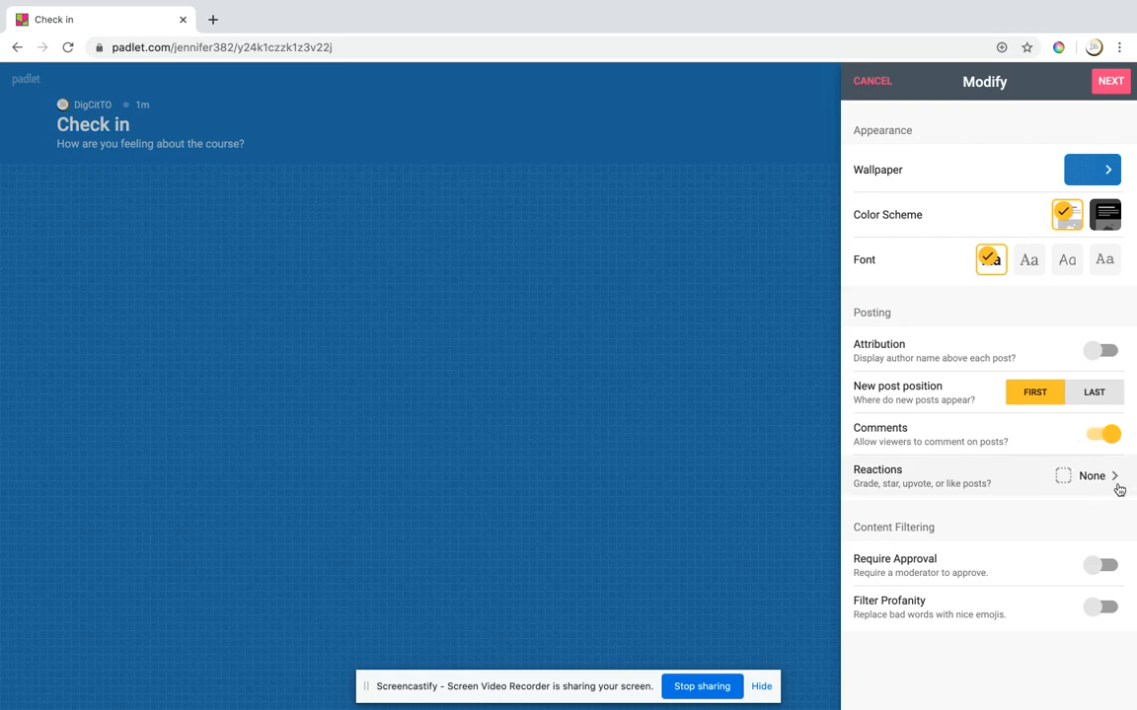
mouse_move(1011, 533)
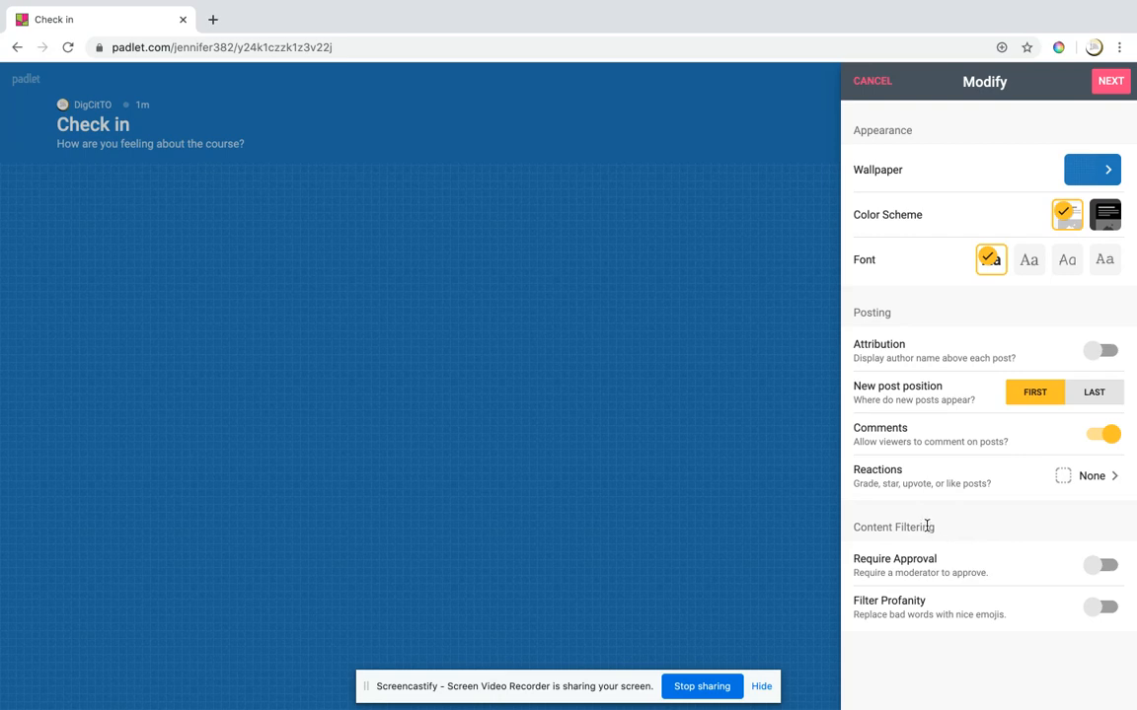
click(1101, 606)
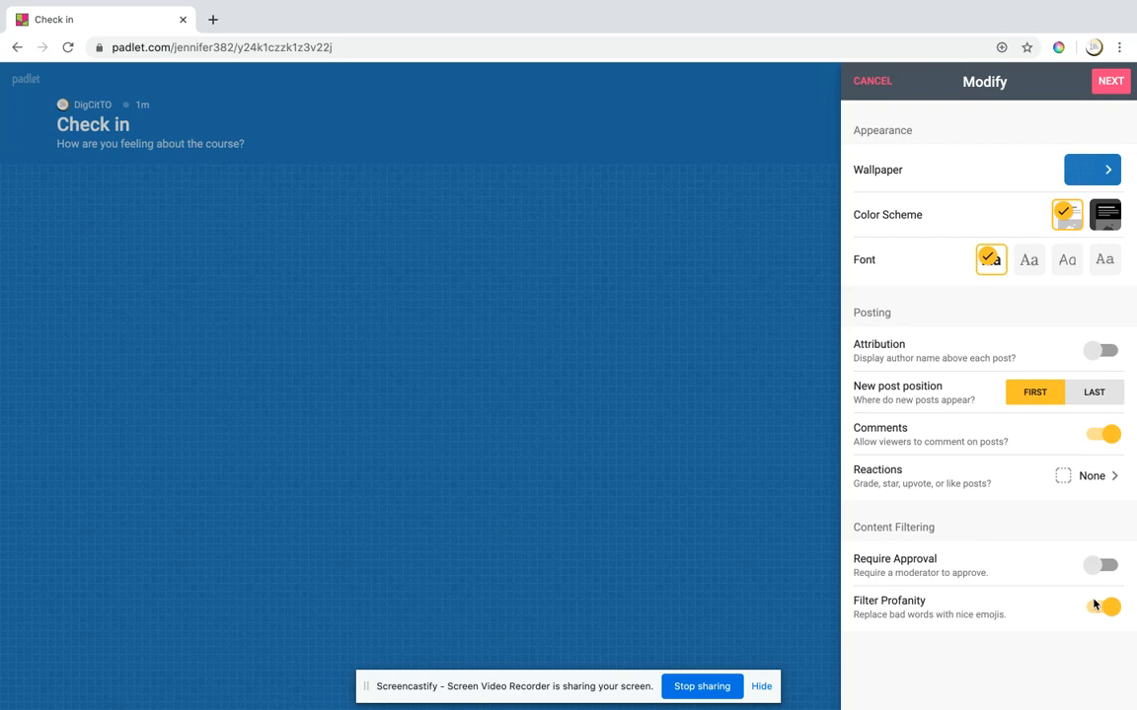
mouse_move(1133, 383)
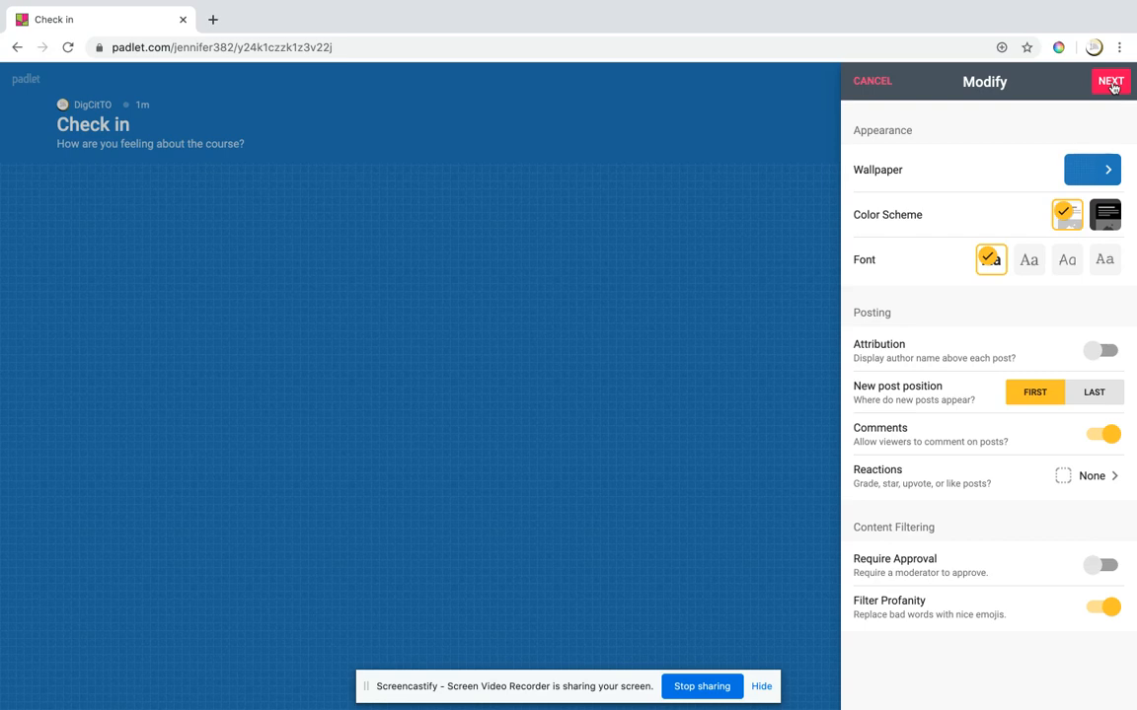
Step: Save with Next and close the Modify panel, leaving the Check in board showing
click(1111, 81)
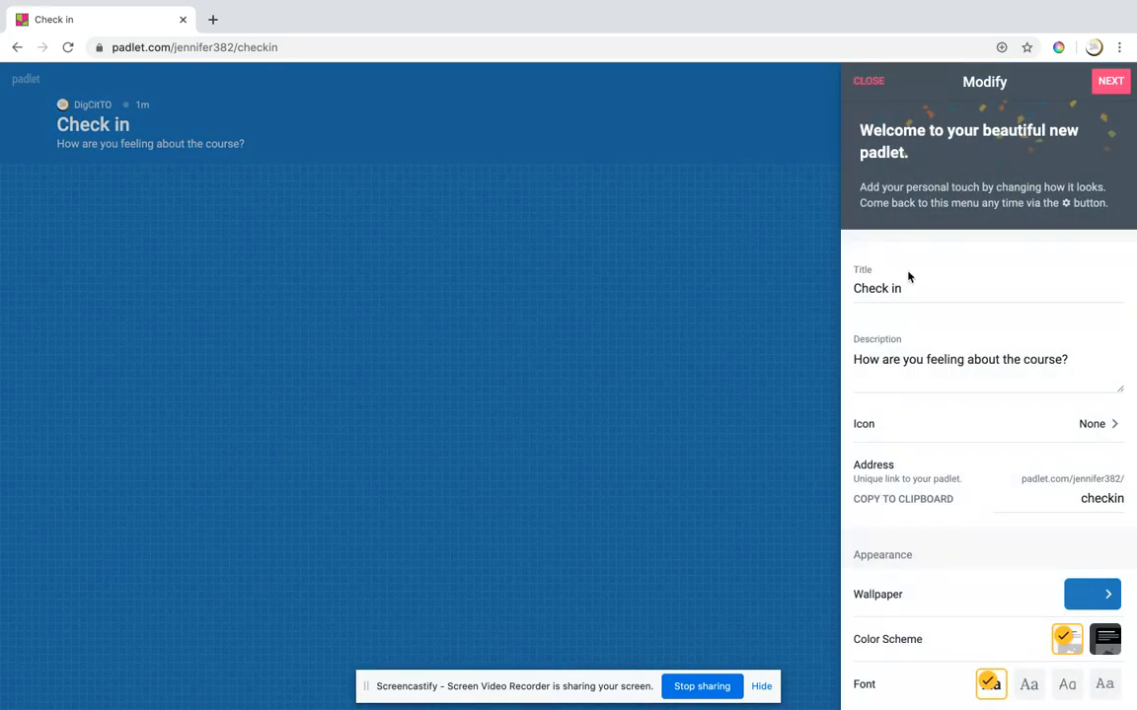
click(868, 81)
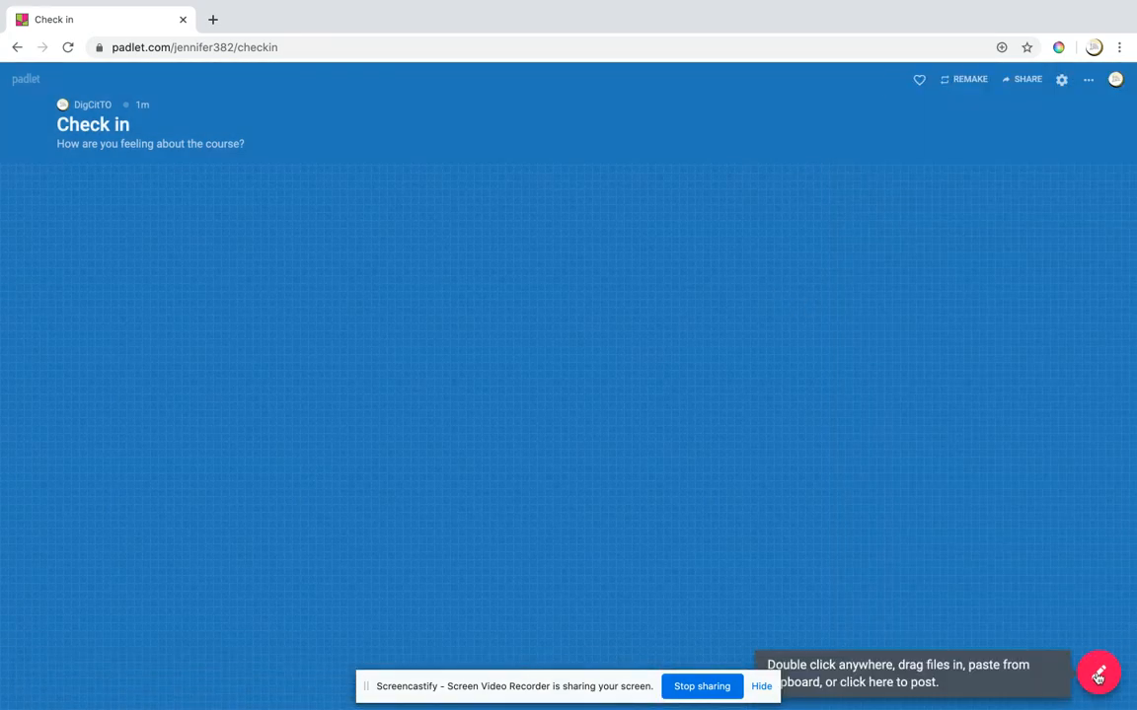
Step: Create a post titled 'Click on the plus sign' with body lines '-add your name' and '....'
double_click(568, 241)
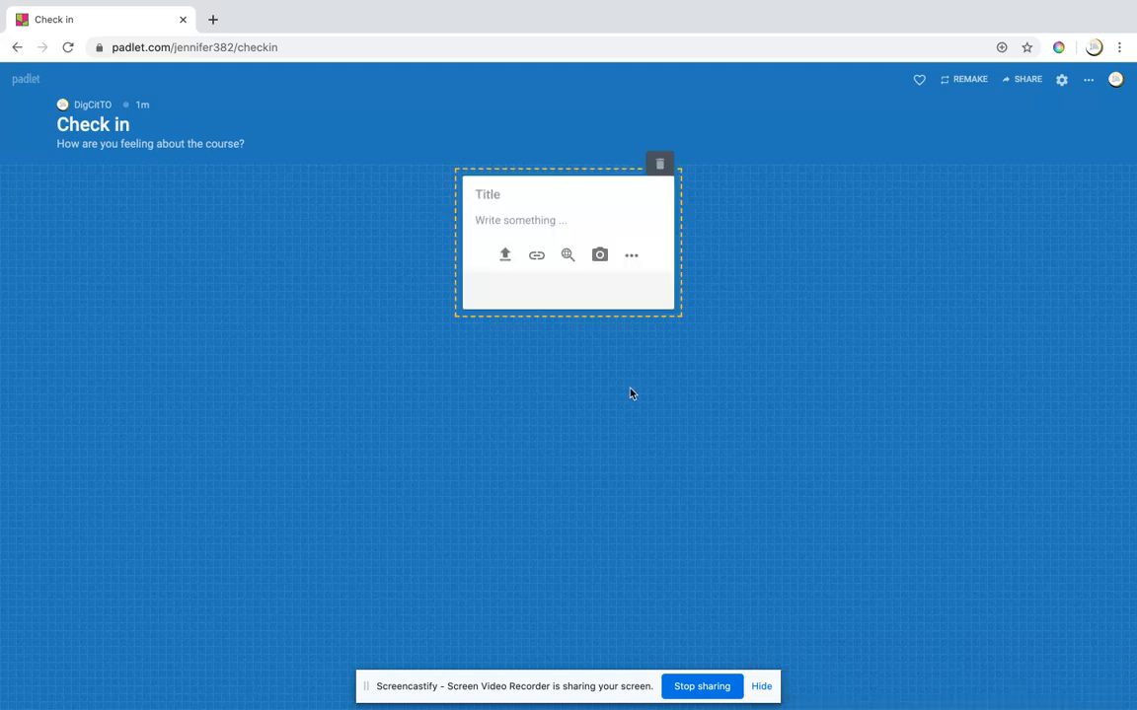
mouse_move(513, 173)
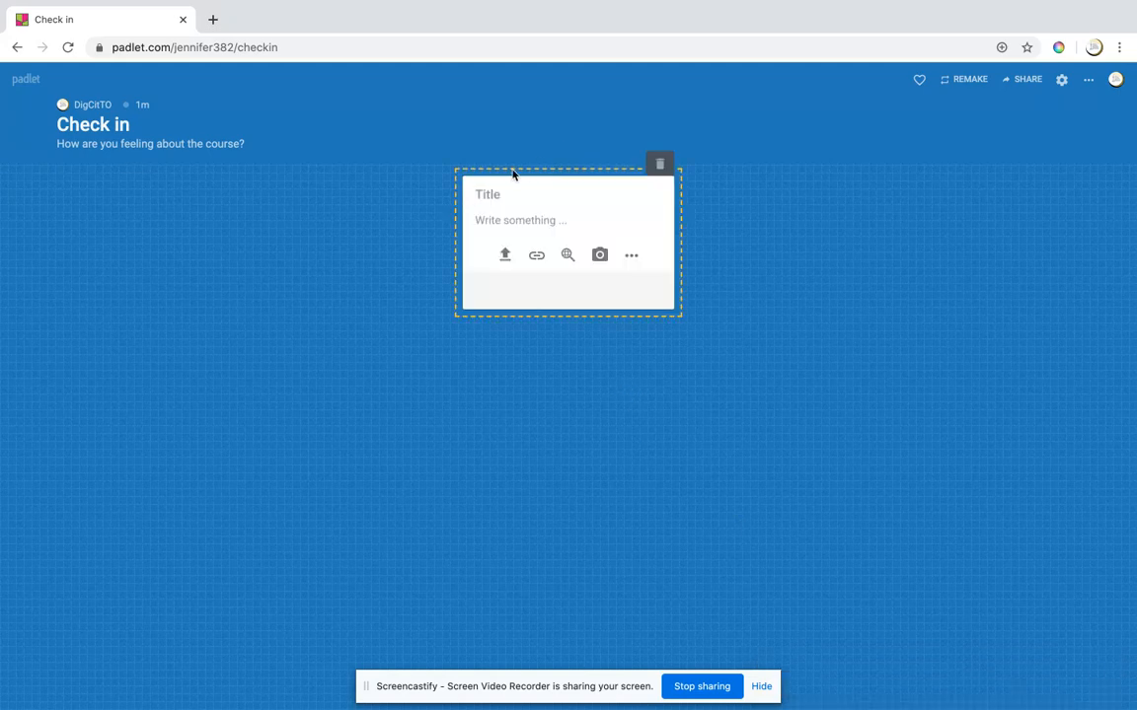
text(Click on the)
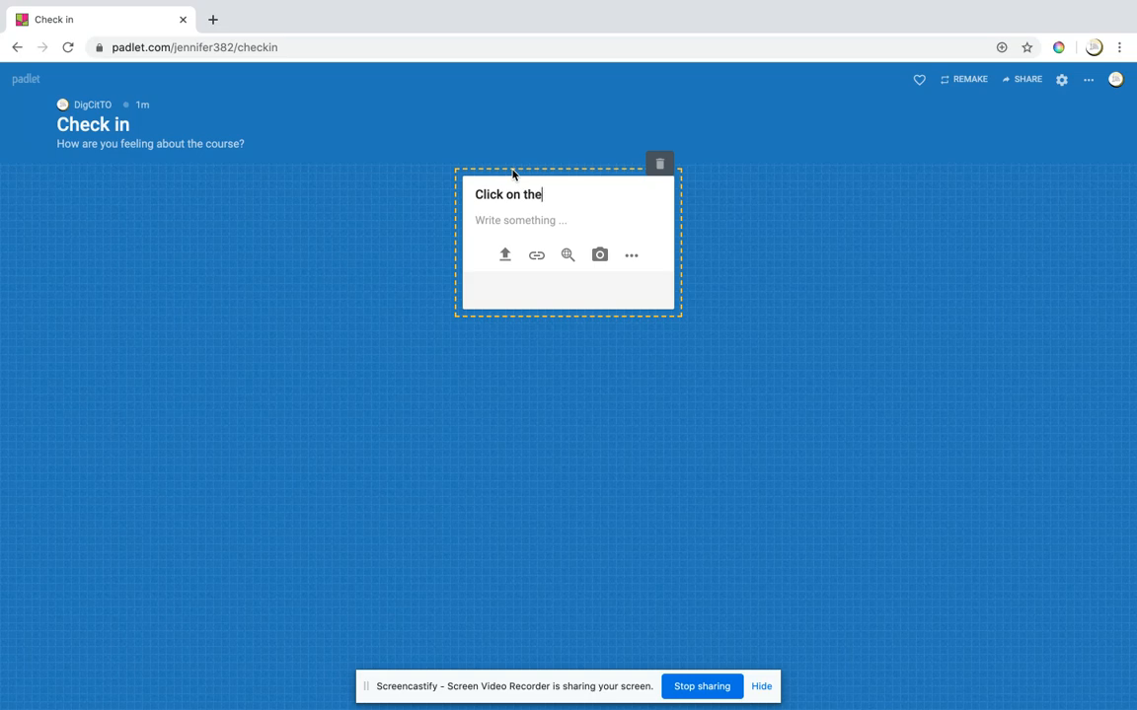
text(plus)
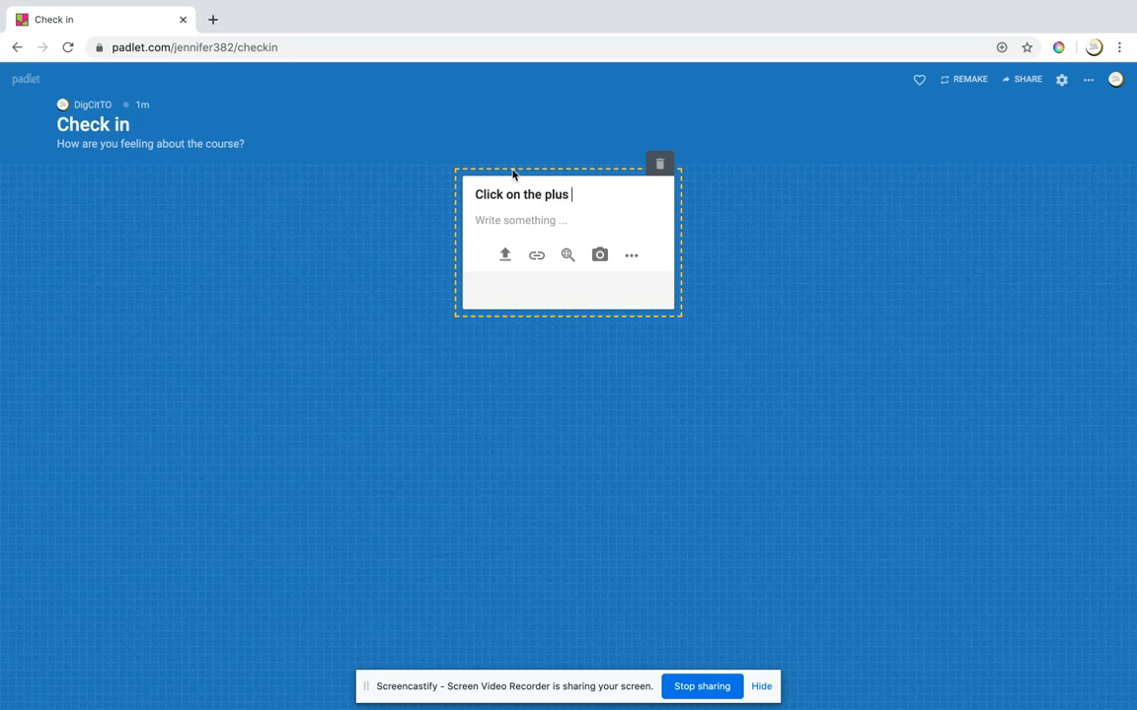
text(sign)
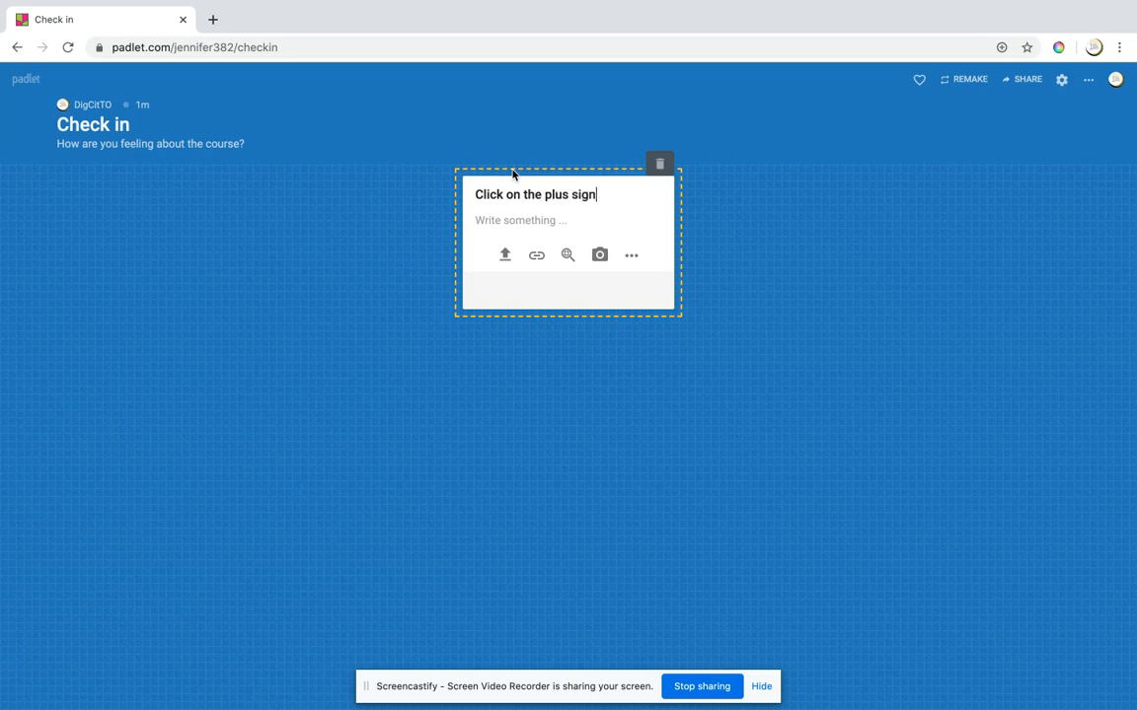
text(-a)
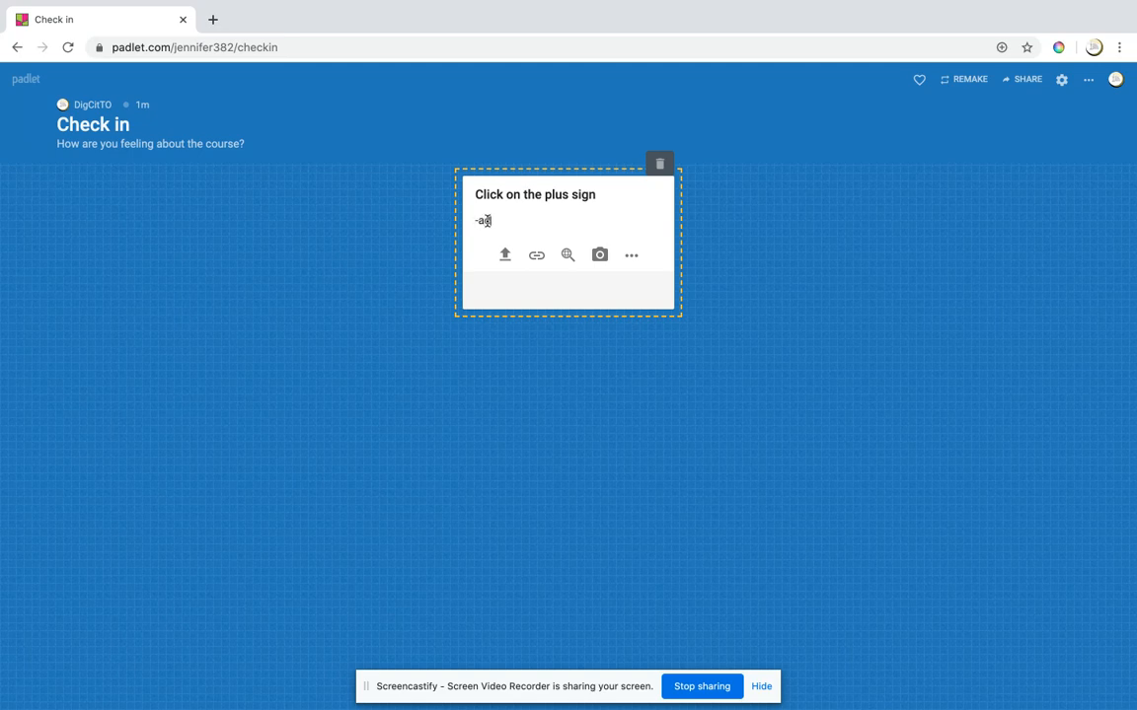
text(dd your name)
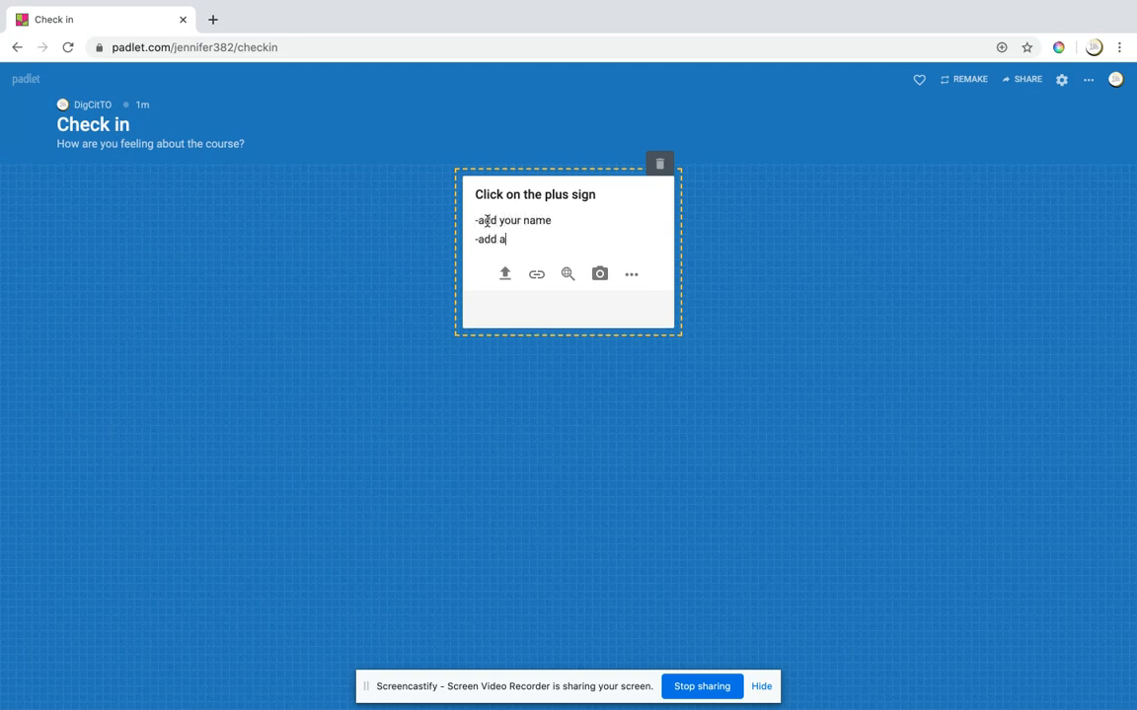
text(....)
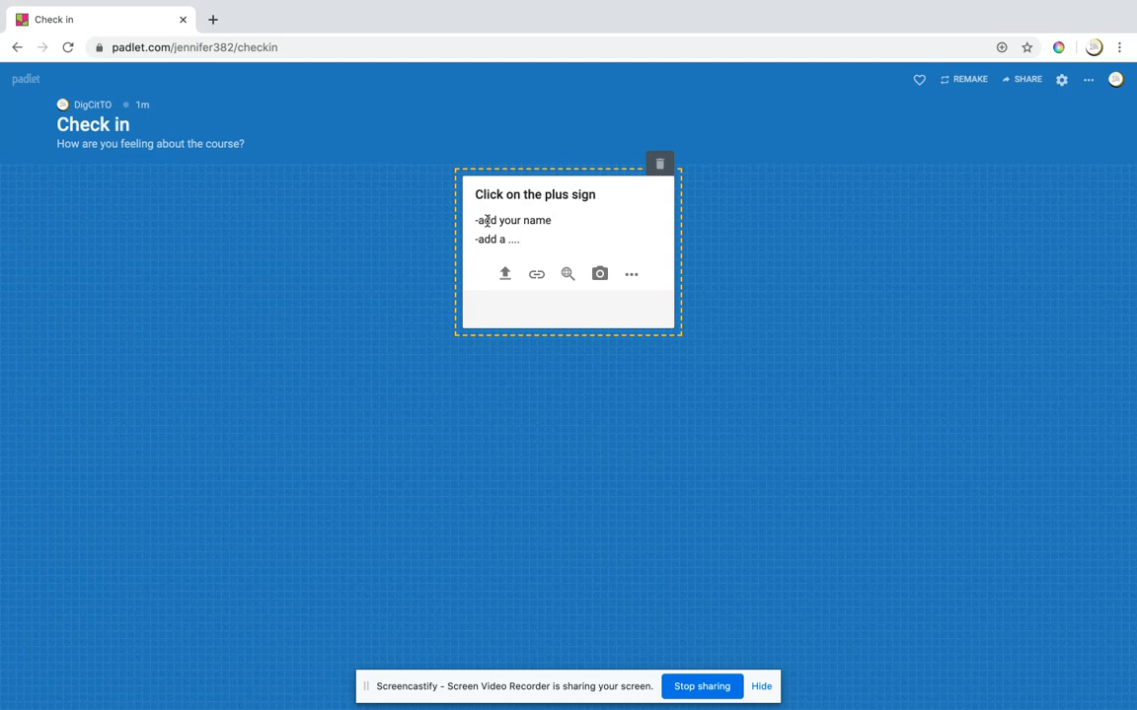
mouse_move(568, 273)
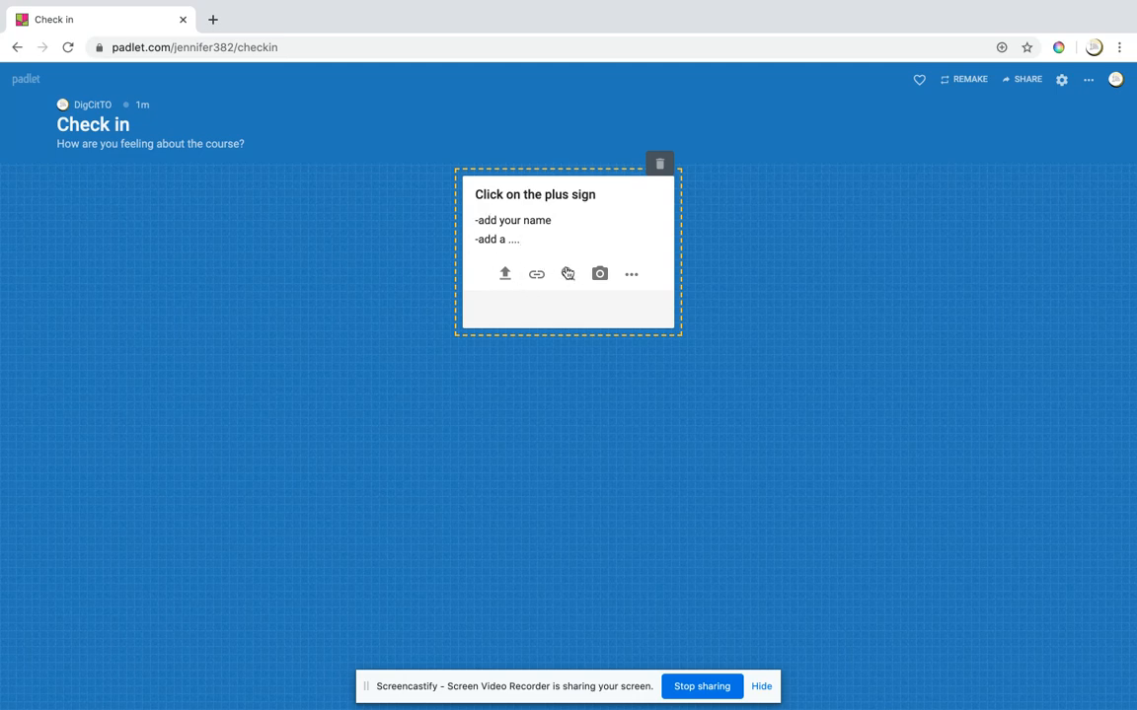
mouse_move(568, 273)
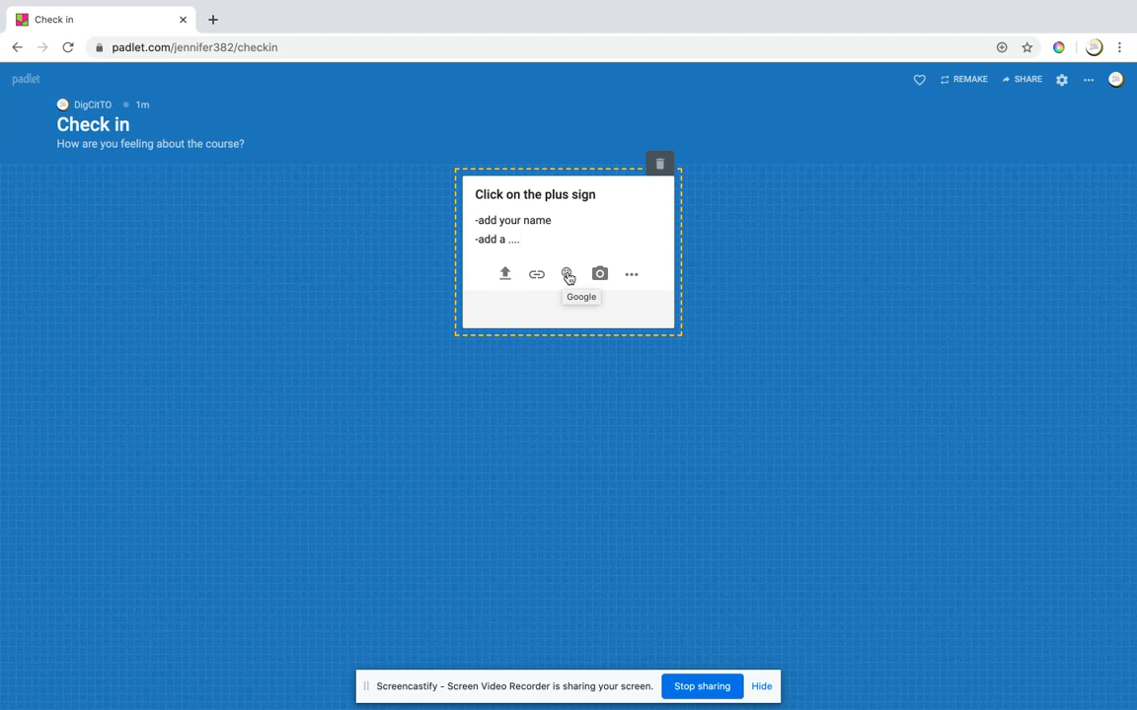
Step: Search Padlet's GIF results for 'conf' and attach a cartoon GIF to the post
click(568, 275)
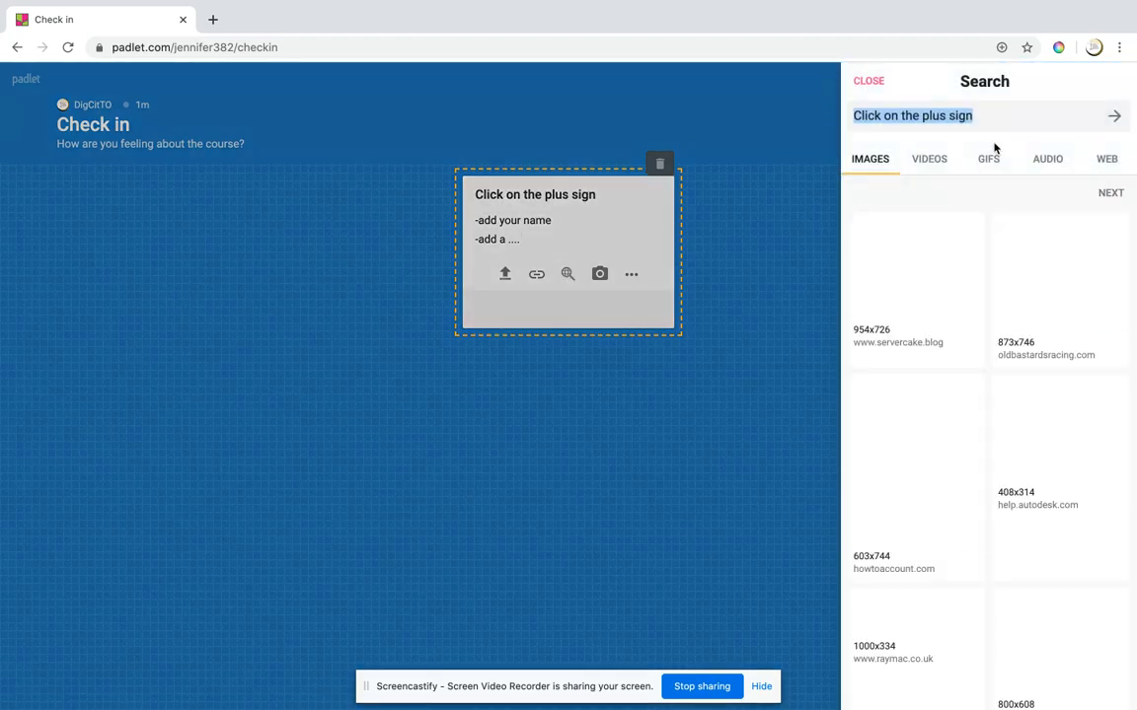
click(987, 158)
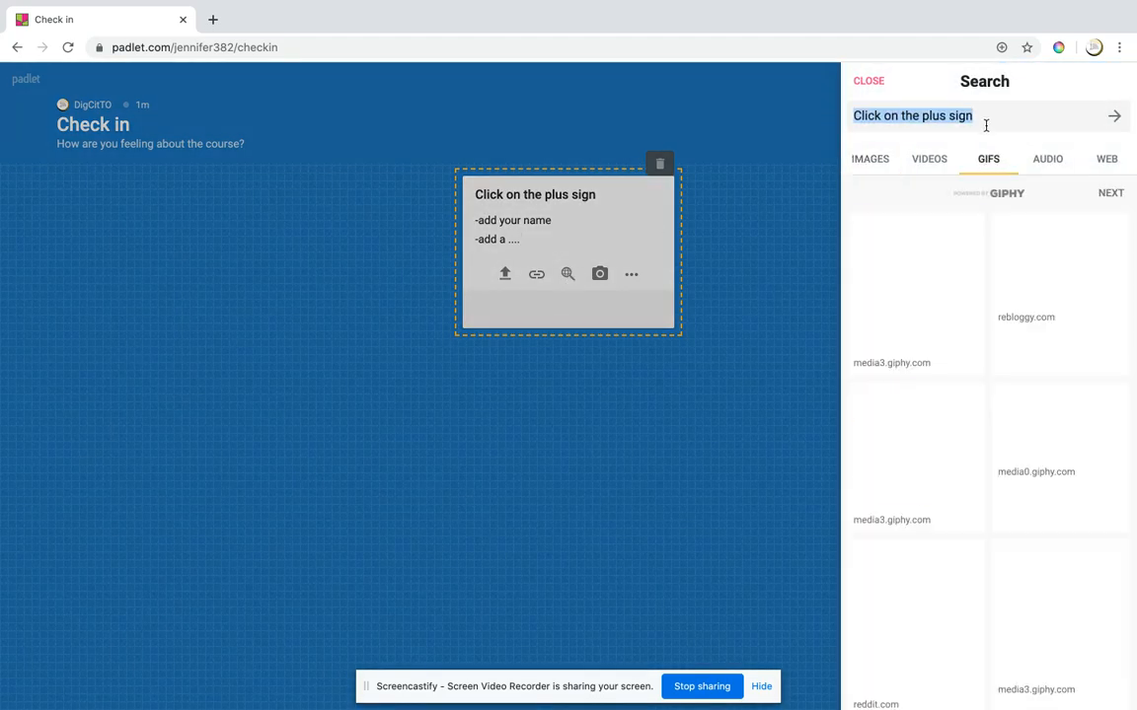
click(1112, 114)
text(e)
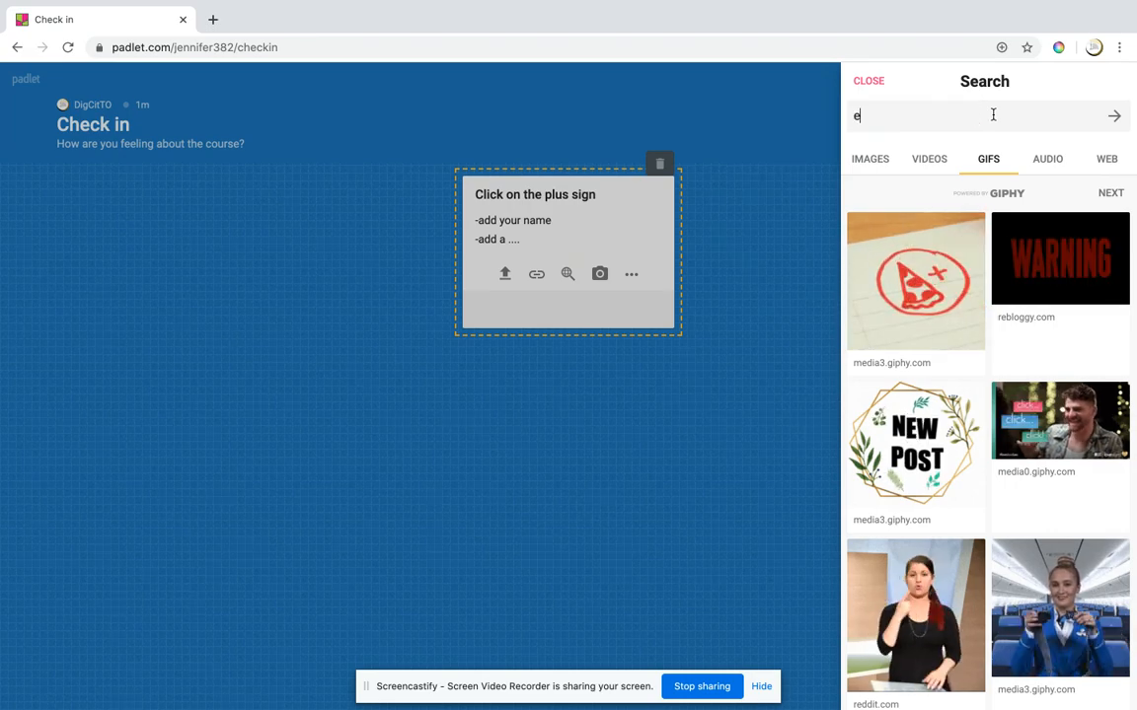
text(conf)
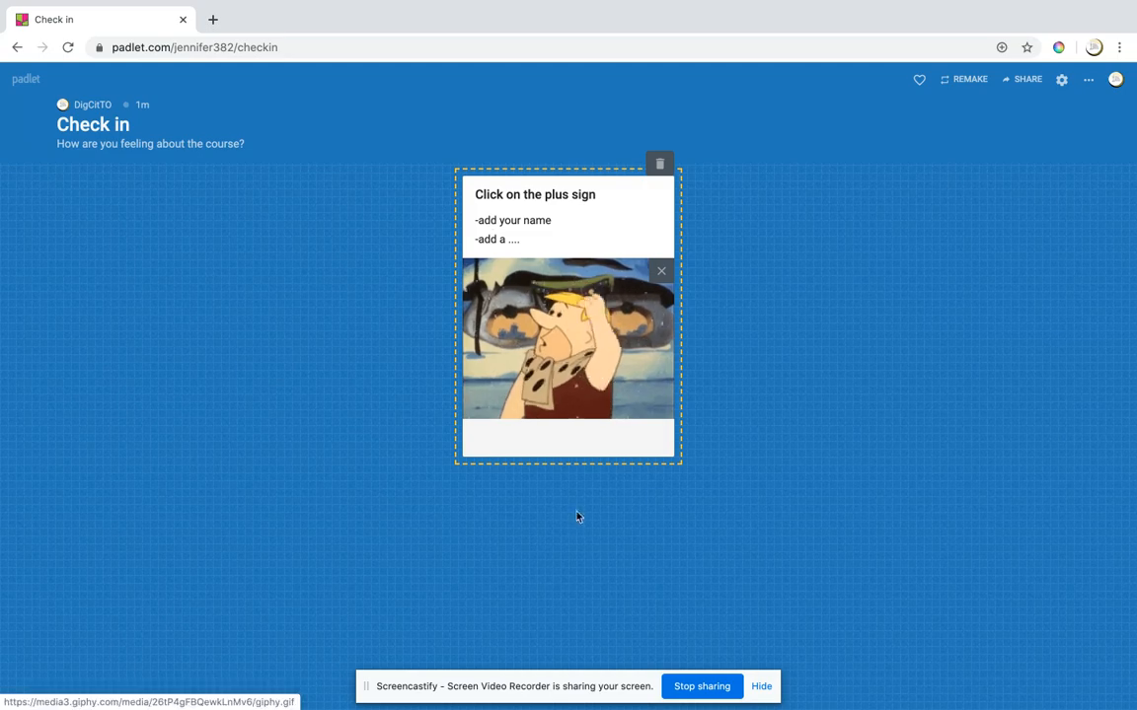
mouse_move(616, 478)
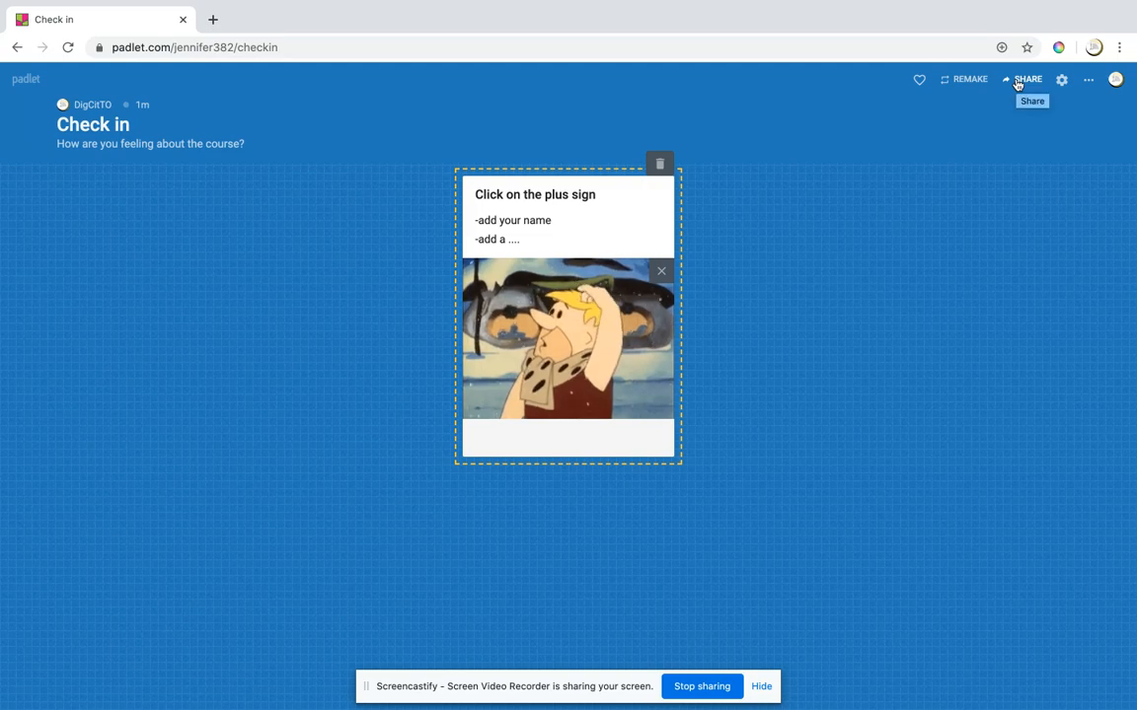
Step: Review the board's sharing options in the Share panel without changing them
click(1026, 79)
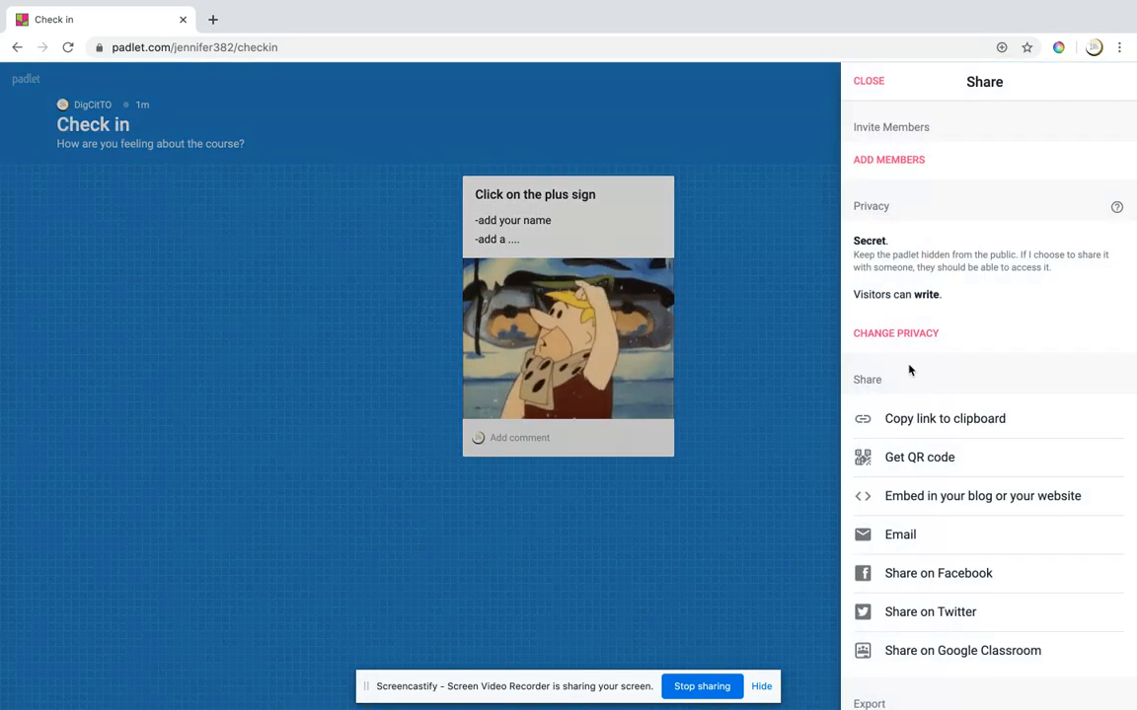
scroll(down, 3)
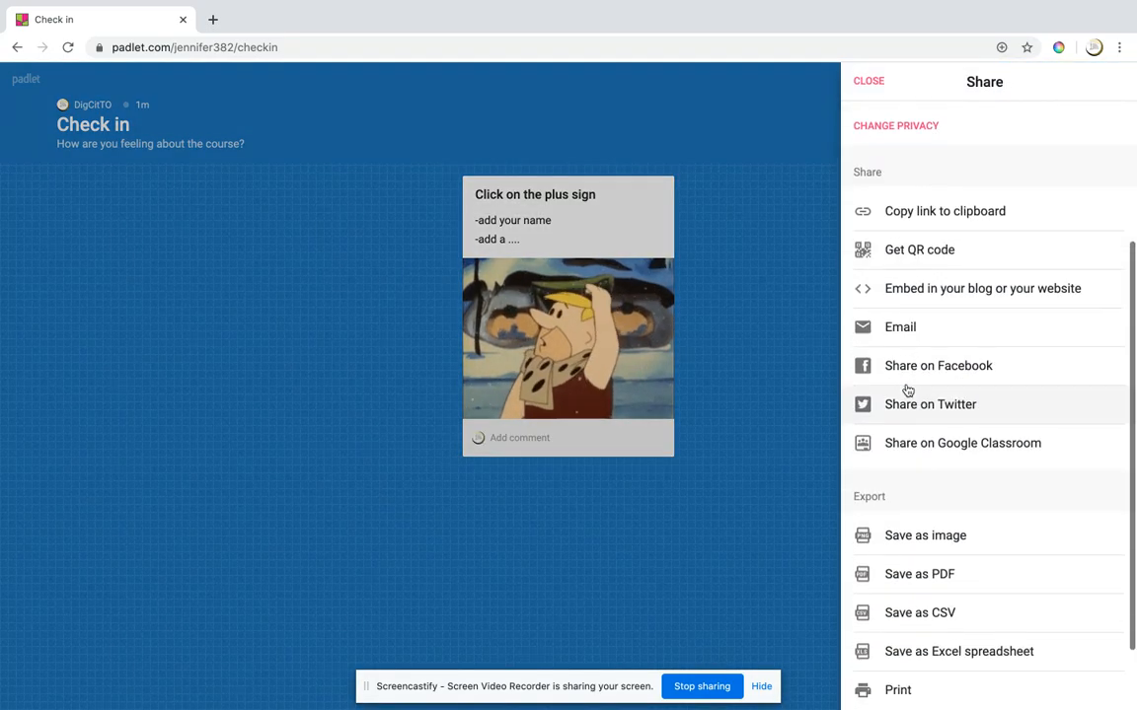
scroll(down, 3)
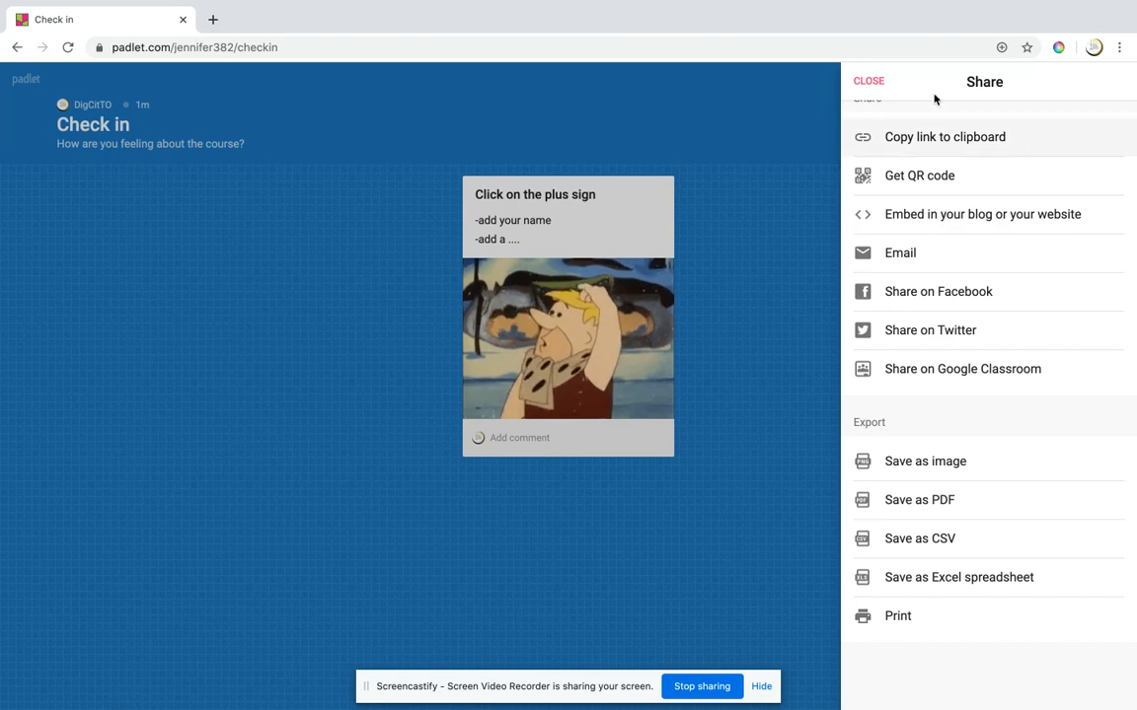
click(868, 81)
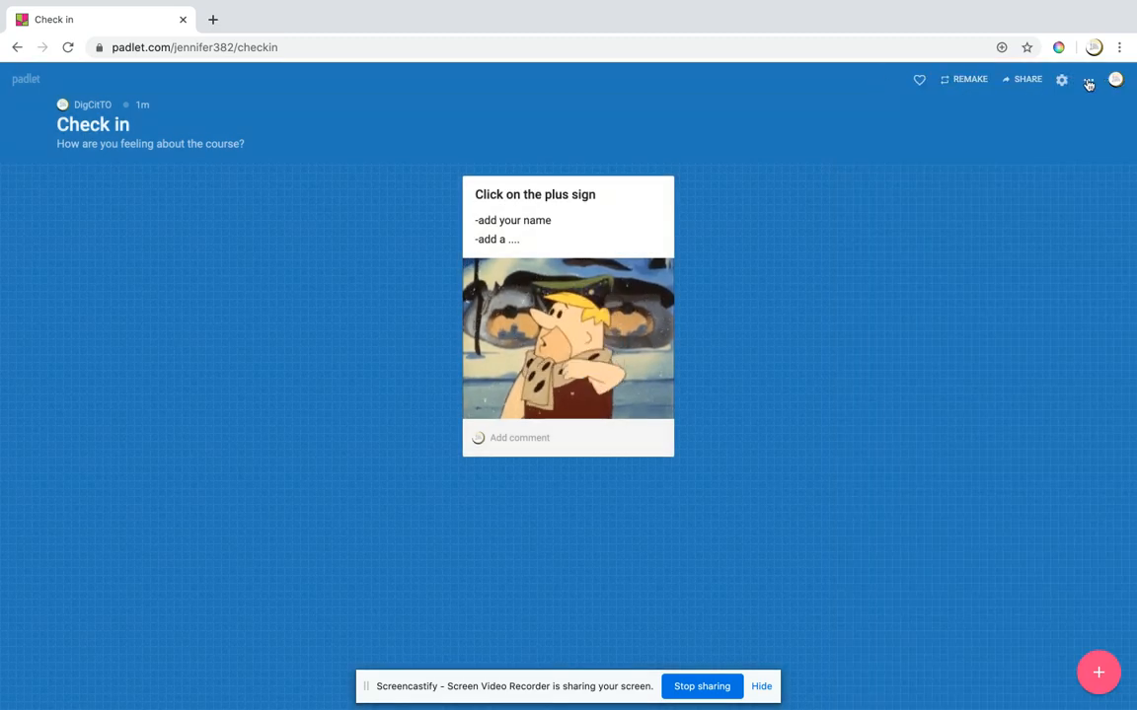
Step: Check the board settings (Modify) panel, then reach the board's extra-options menu
click(1061, 79)
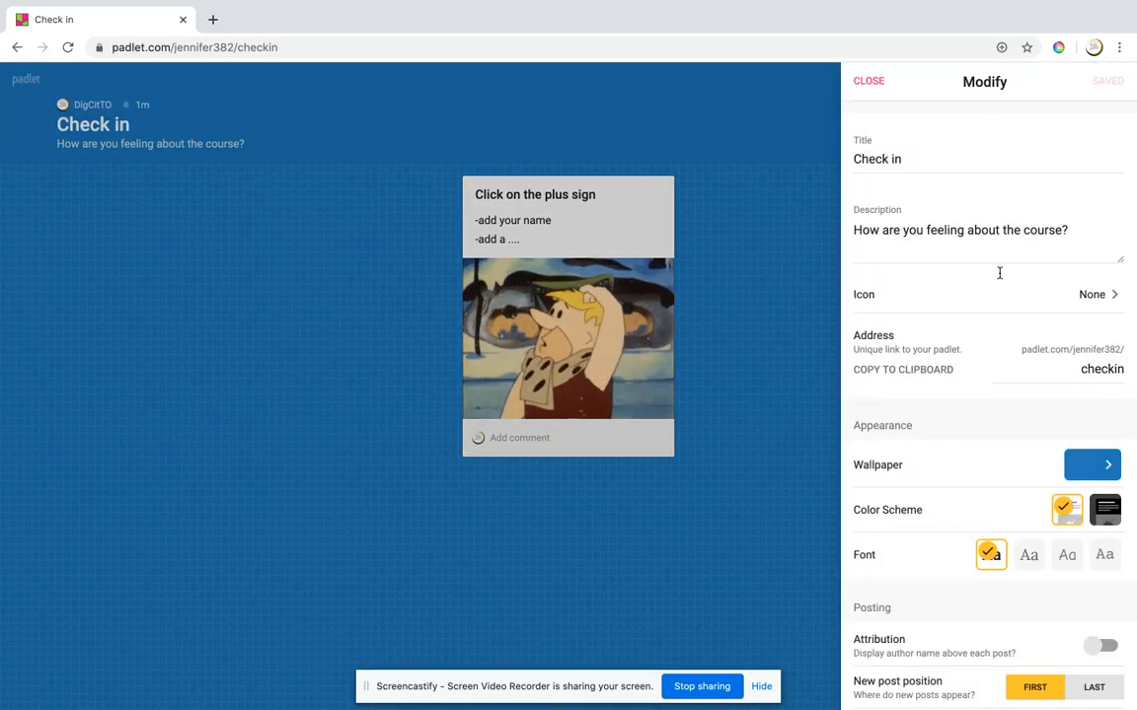
click(868, 81)
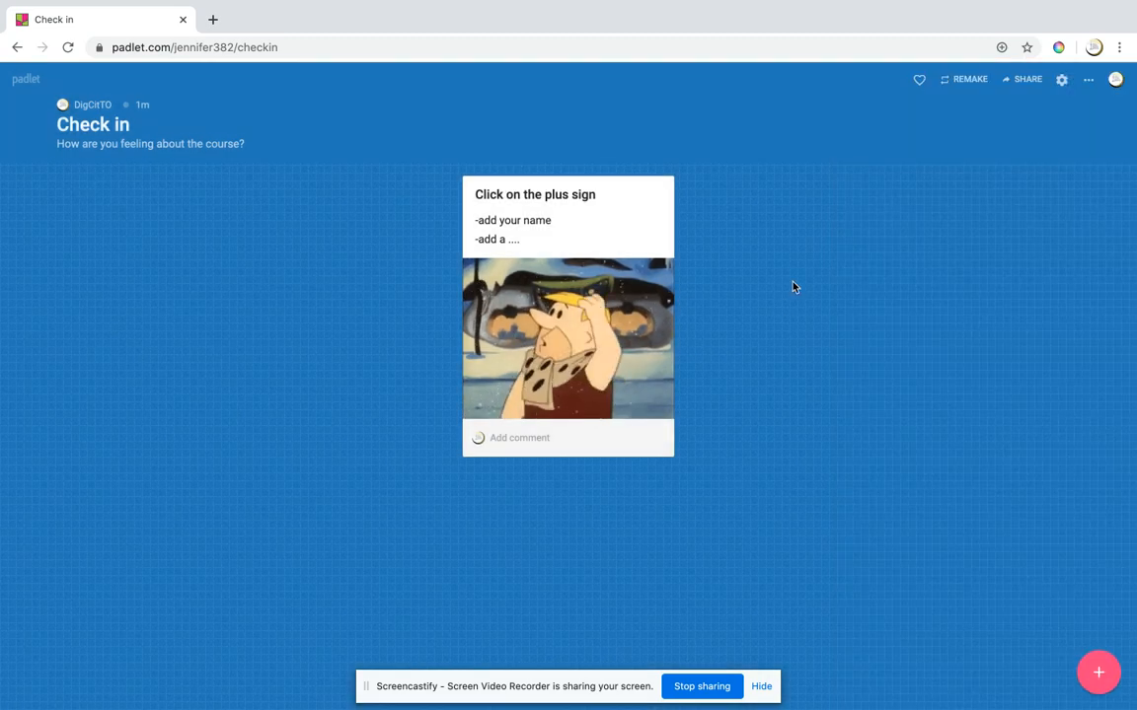
click(1089, 79)
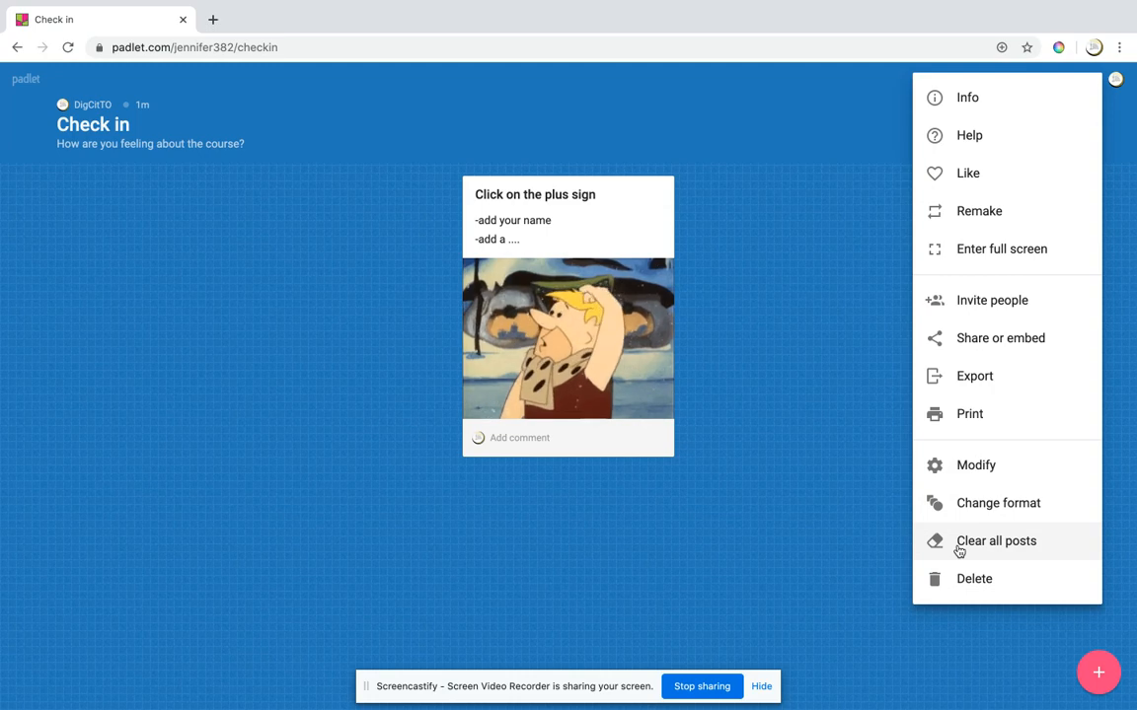
mouse_move(957, 549)
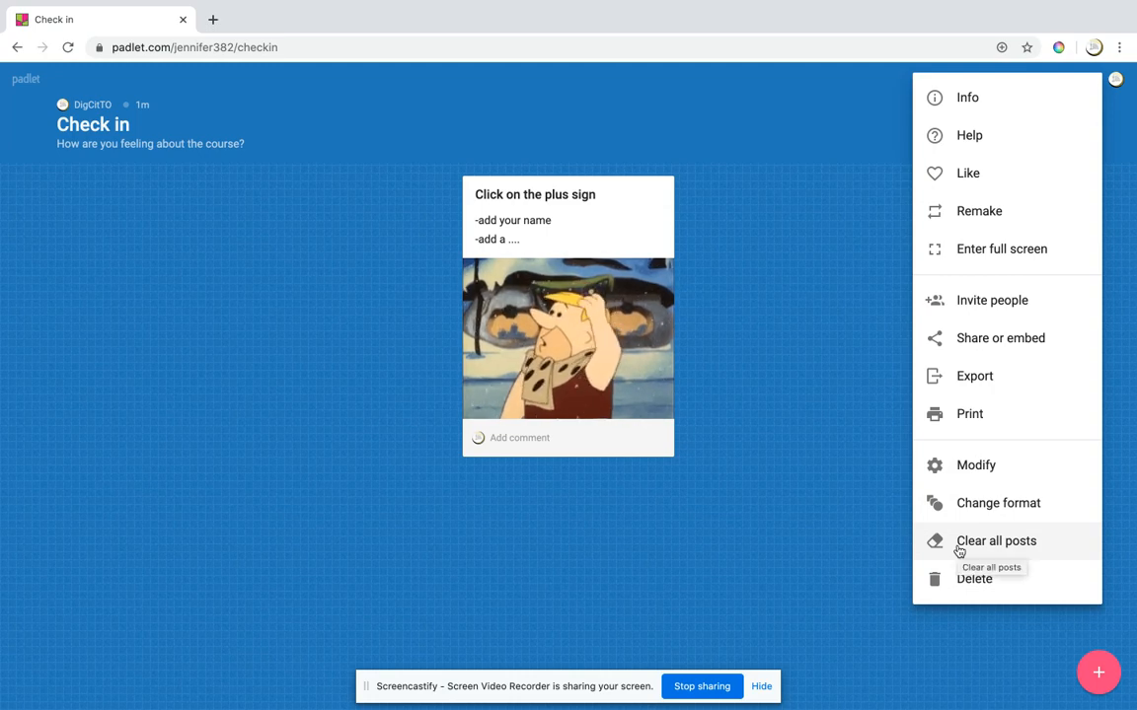
mouse_move(813, 604)
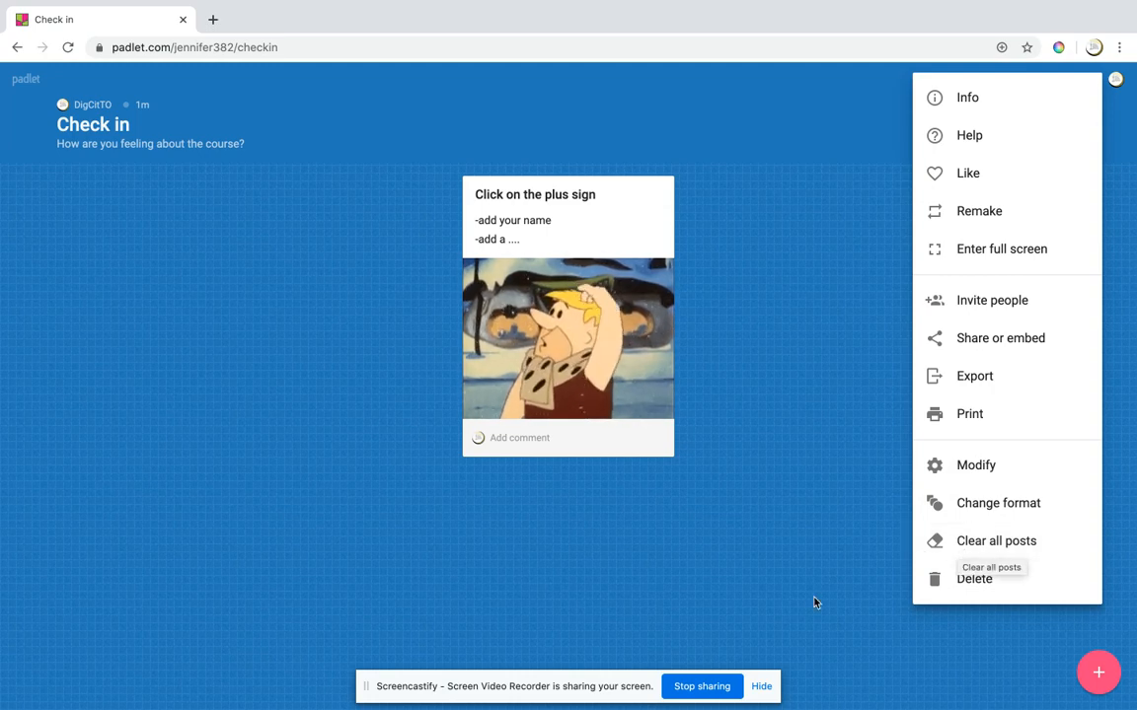